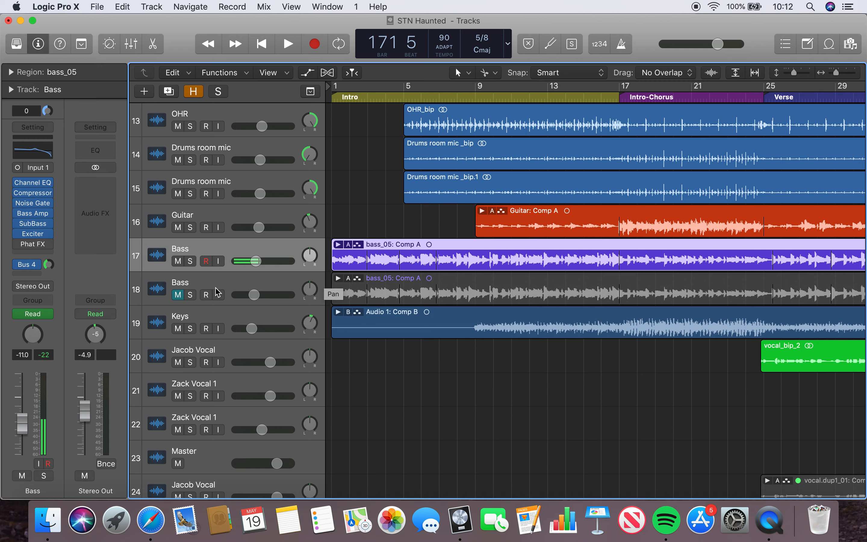
mouse_move(238, 252)
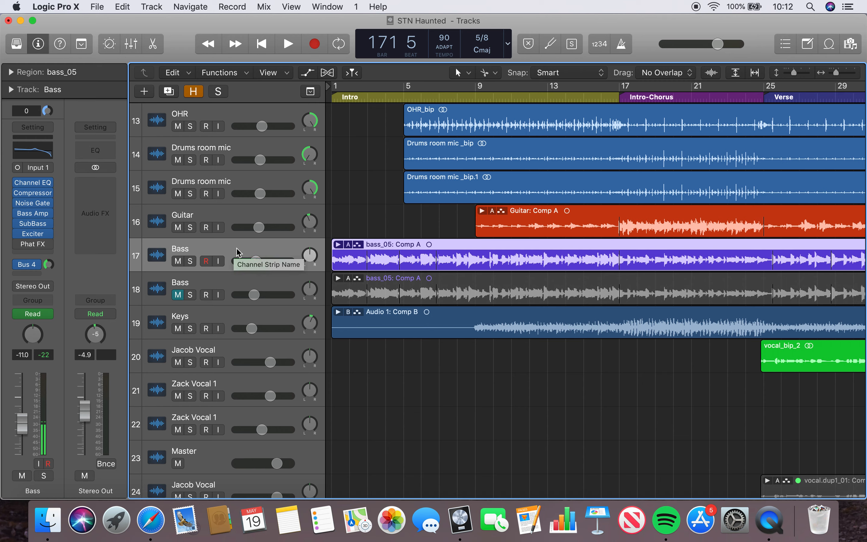
mouse_move(279, 257)
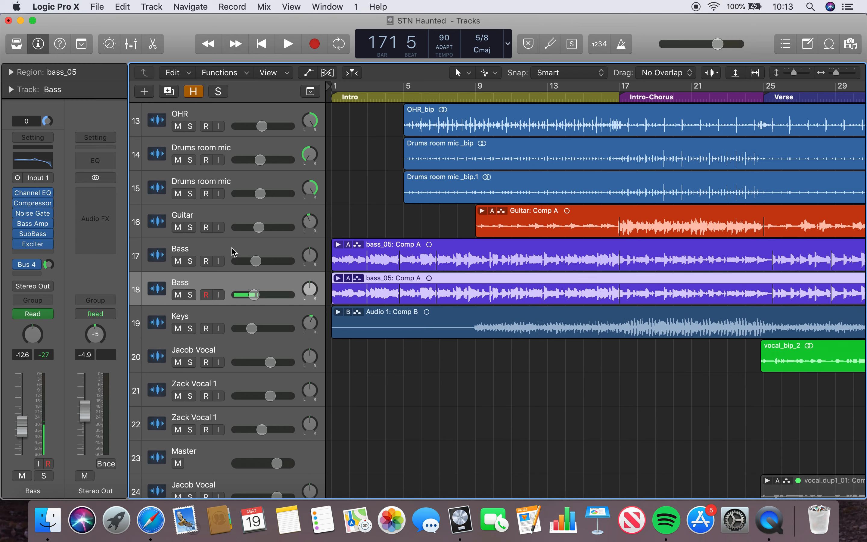
mouse_move(234, 288)
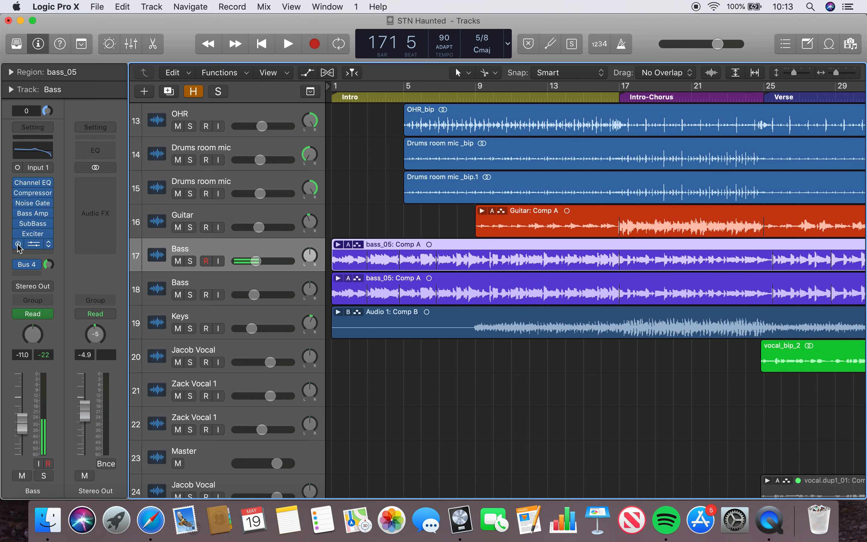
Step: Bring up the Bass track's Phat FX insert with its Lo-Fi Resonant preset
left_click(32, 244)
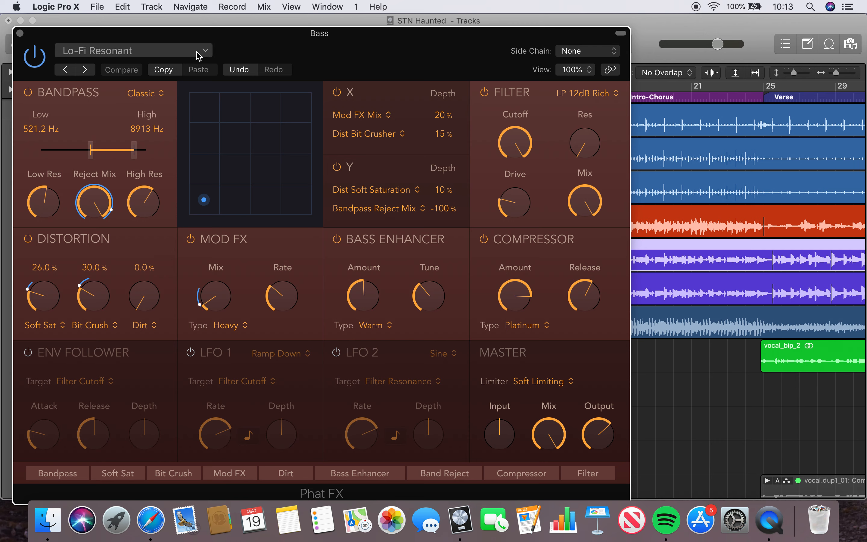
mouse_move(278, 179)
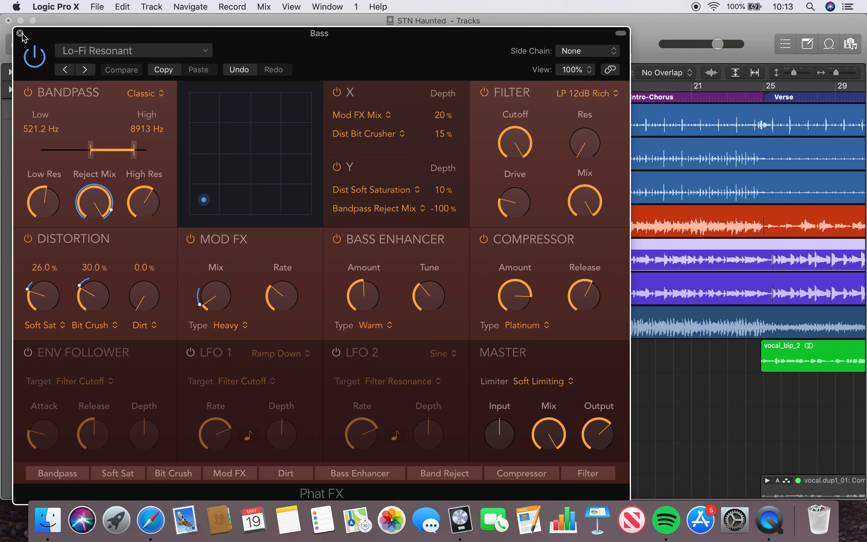
Step: Close the Phat FX window and scroll through the arrangement to review the Bass tracks
left_click(21, 33)
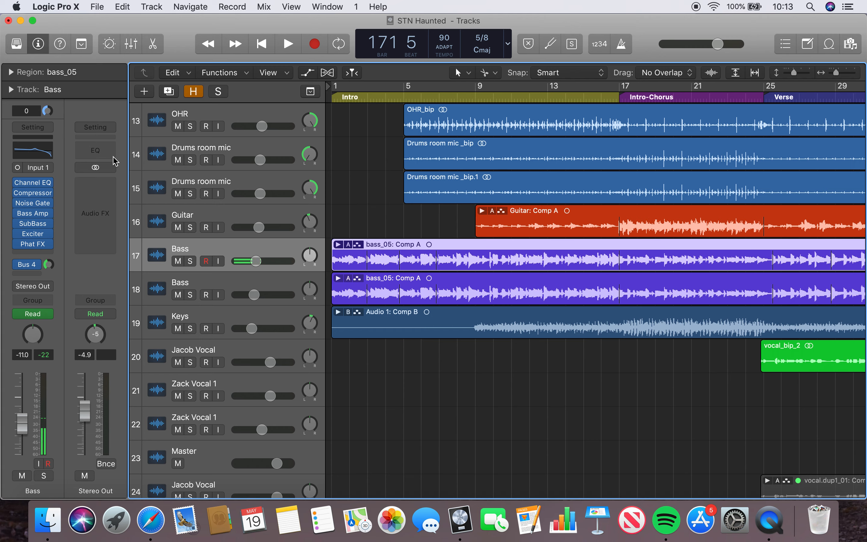
mouse_move(230, 249)
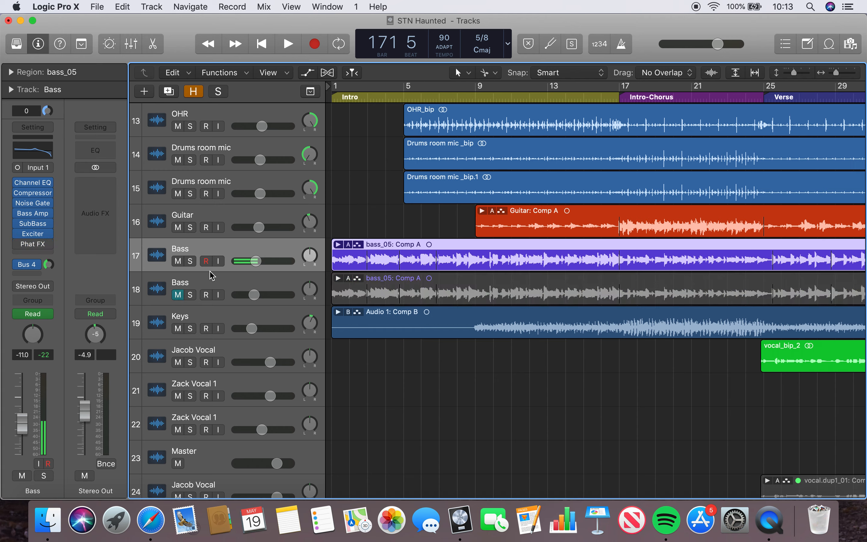
mouse_move(407, 263)
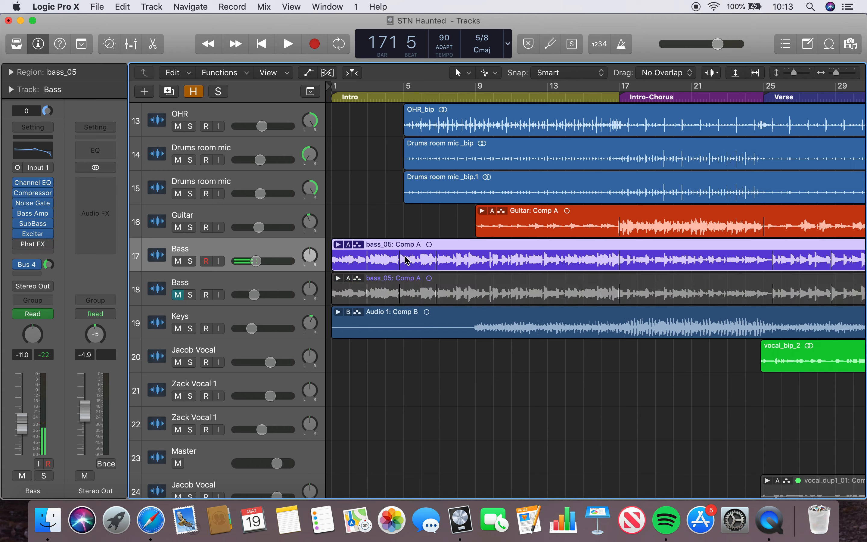
scroll("right", 3)
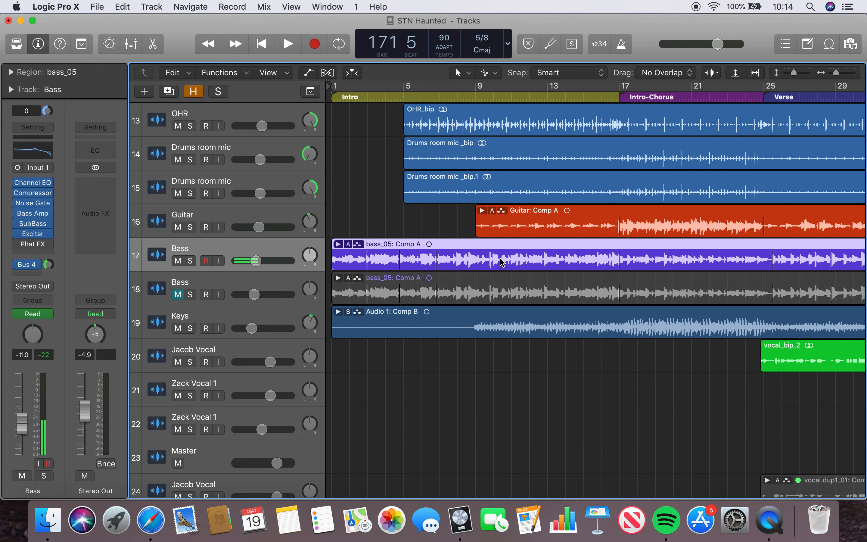
mouse_move(382, 233)
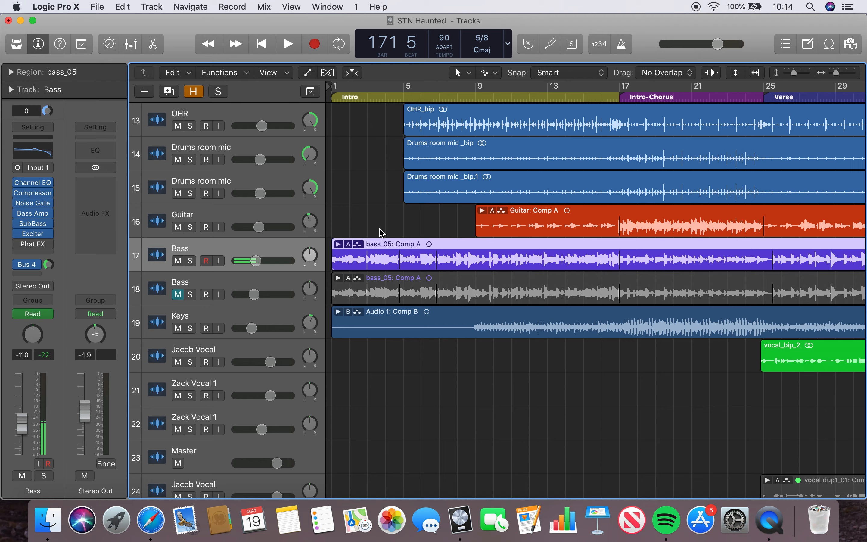
scroll("right", 3)
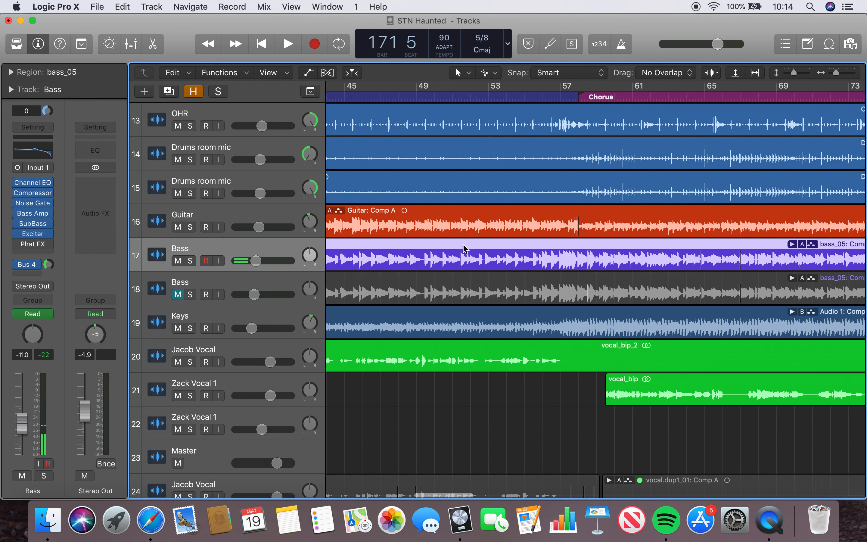
scroll("right", 3)
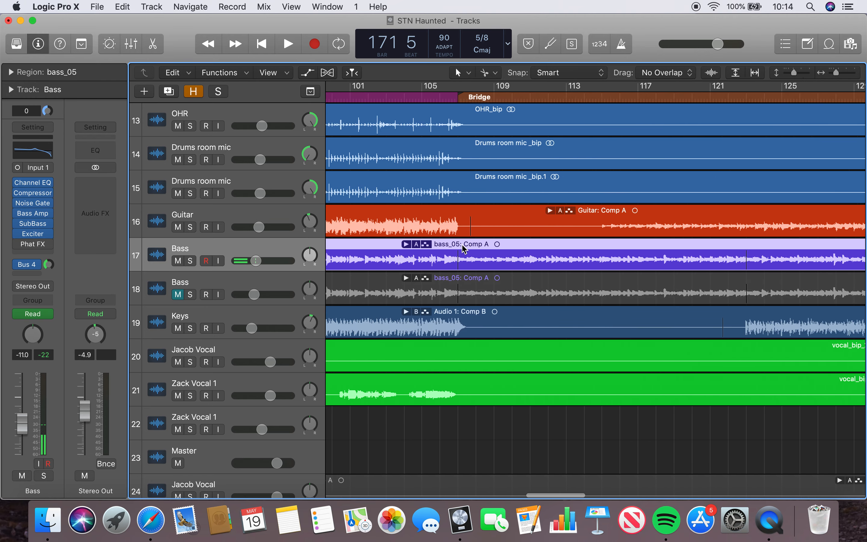
scroll("right", 3)
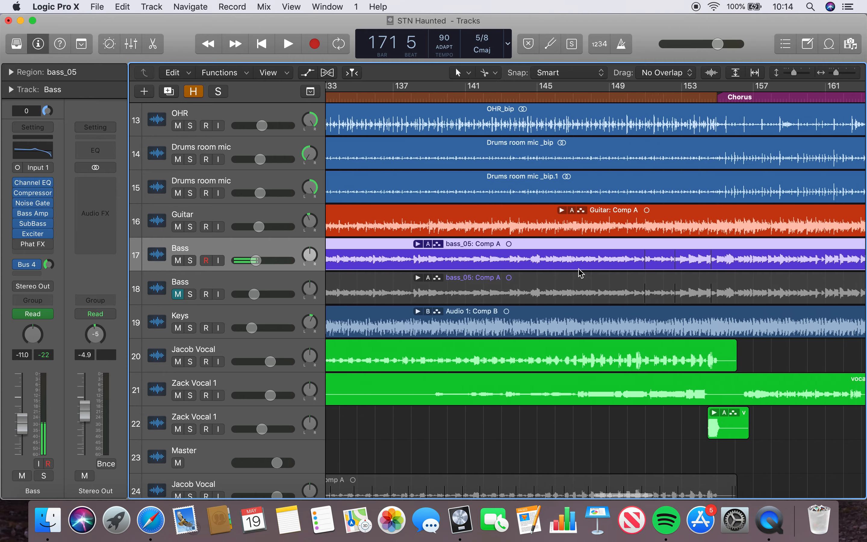
scroll("left", 3)
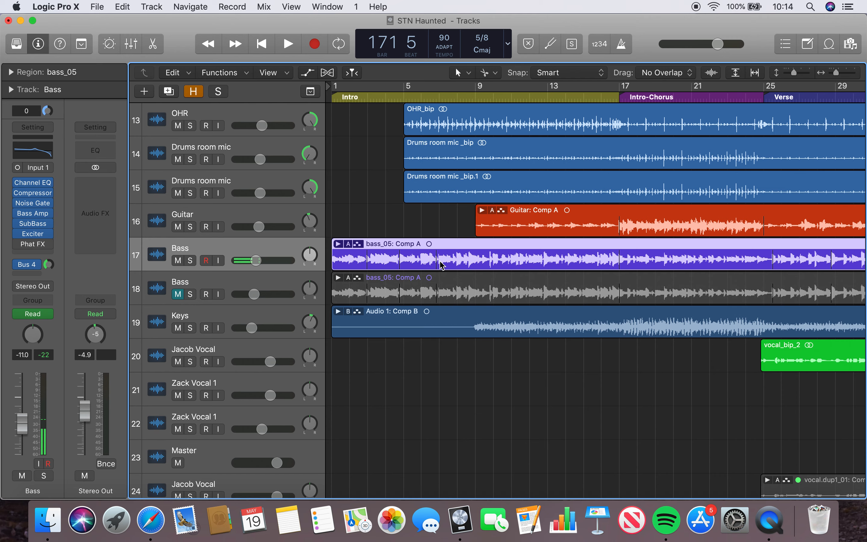
mouse_move(370, 265)
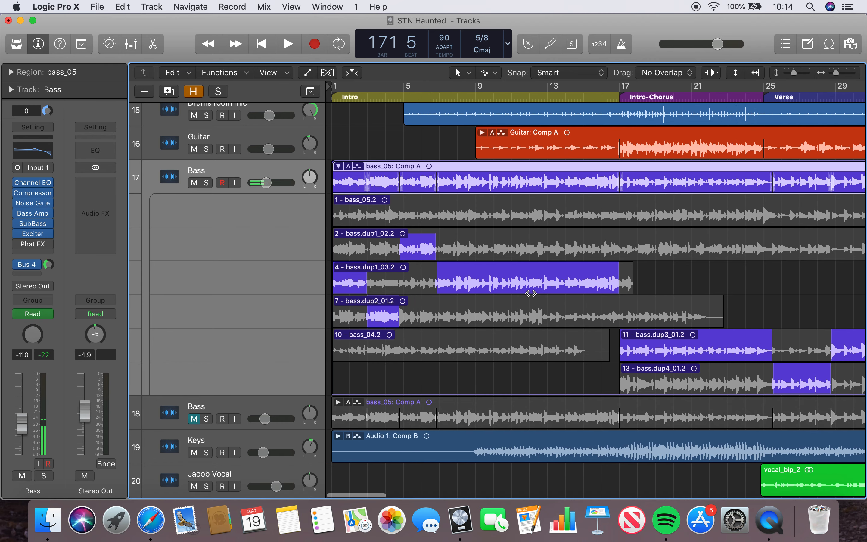
scroll("right", 3)
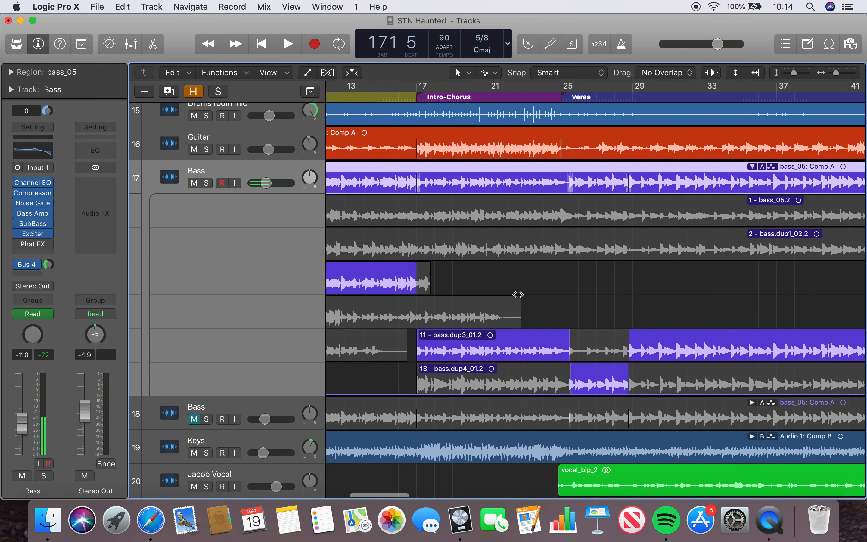
scroll("right", 3)
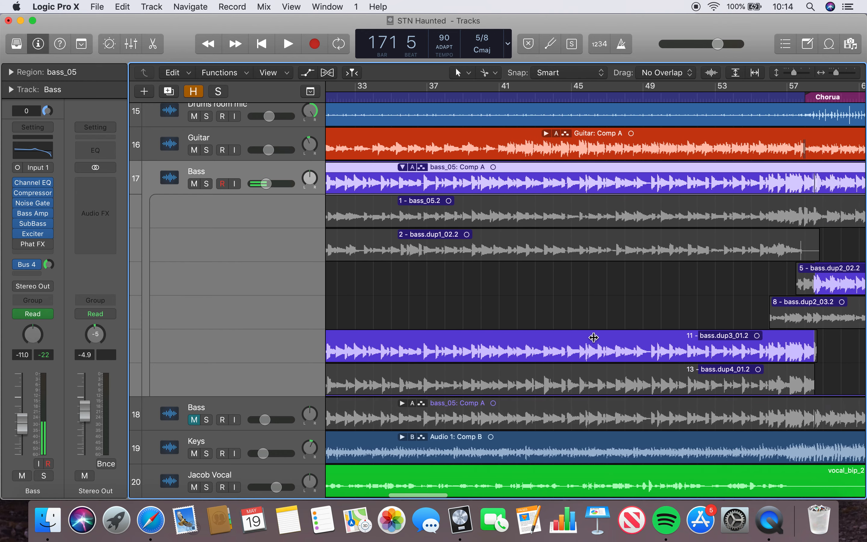
scroll("right", 3)
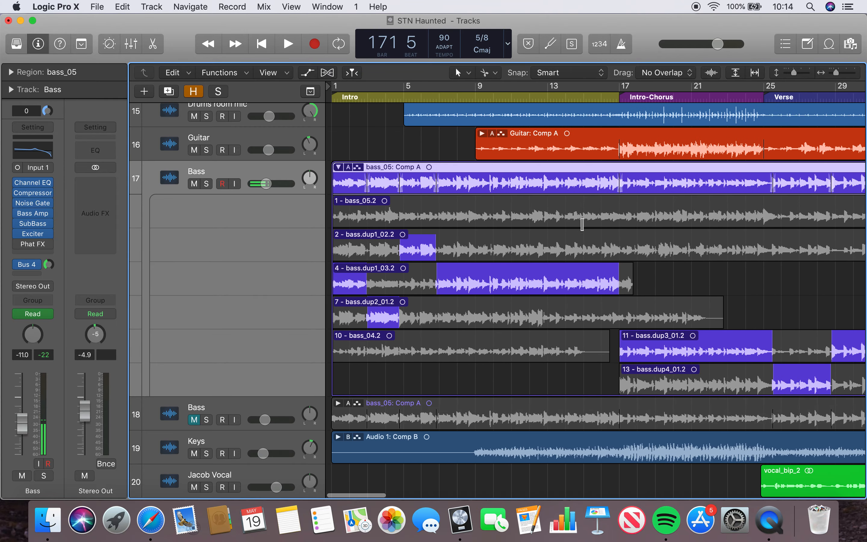
scroll("right", 3)
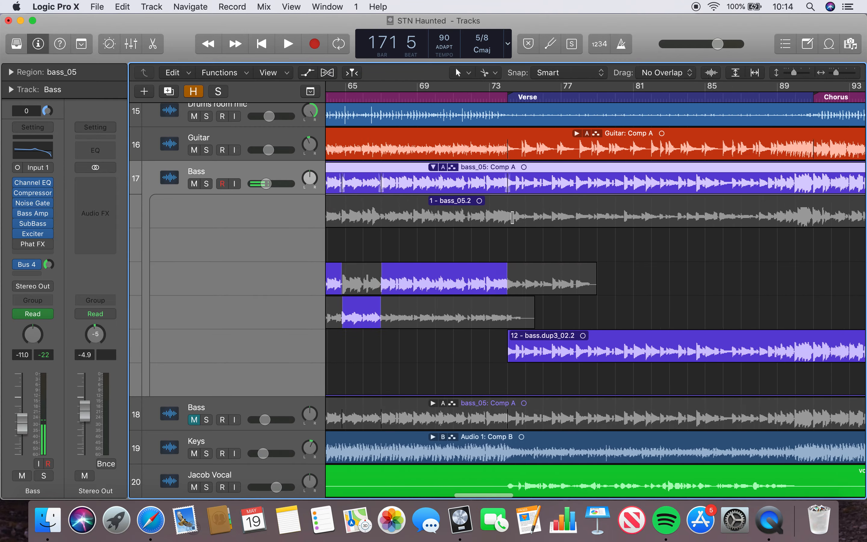
scroll("right", 3)
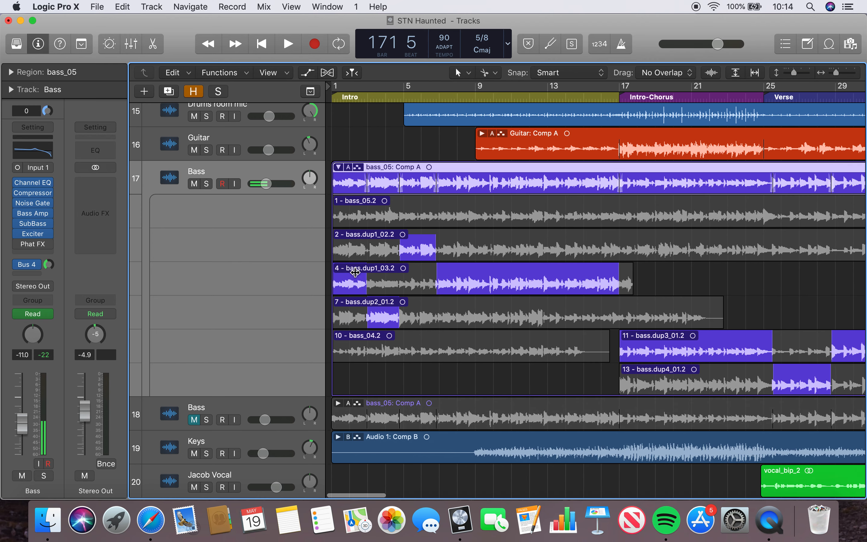
scroll("right", 3)
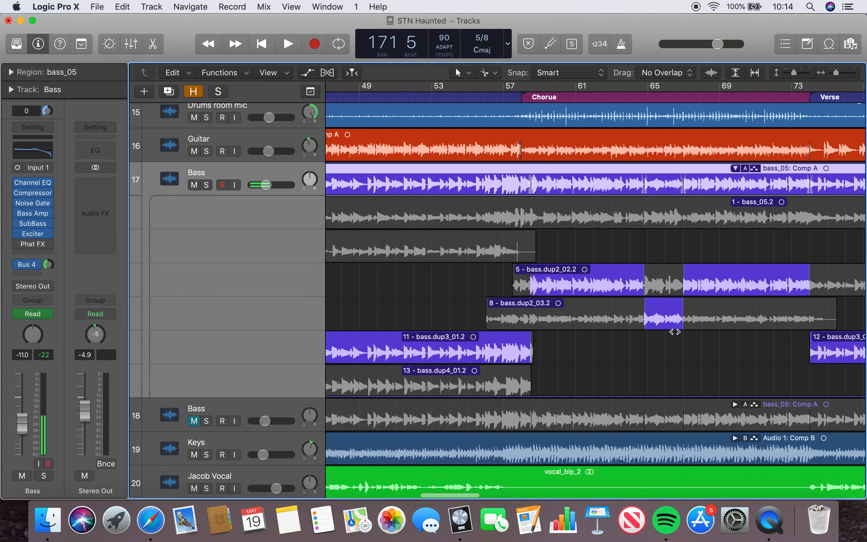
scroll("right", 3)
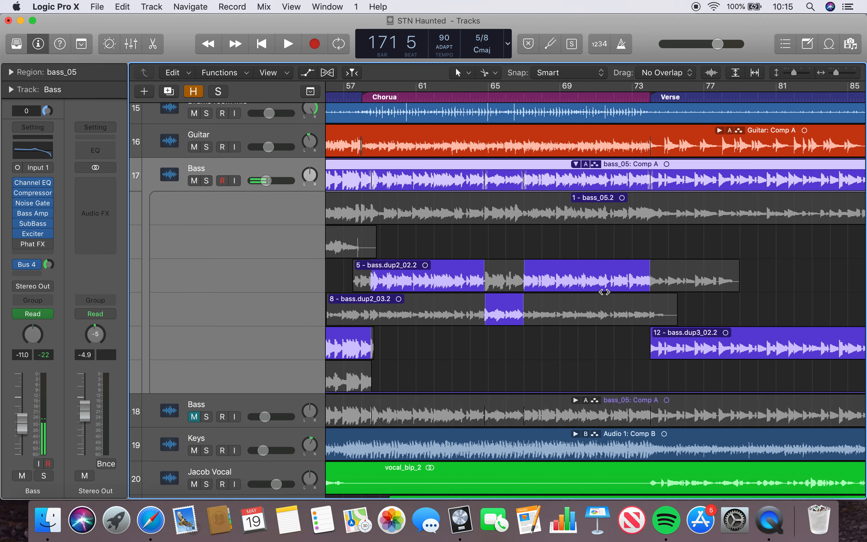
scroll("right", 3)
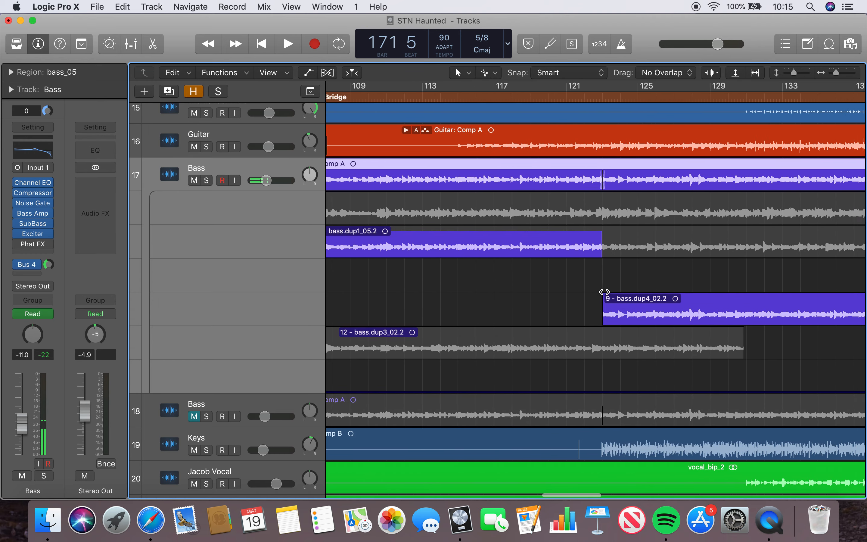
scroll("right", 3)
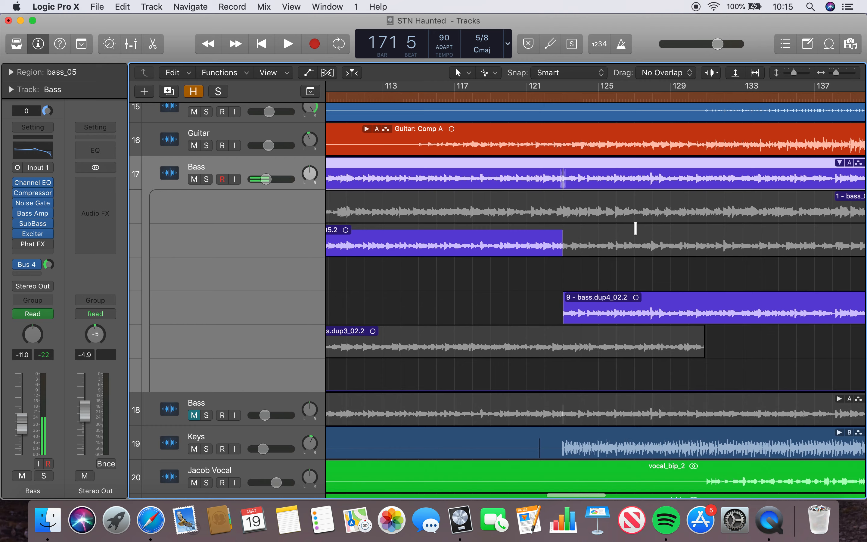
scroll("right", 3)
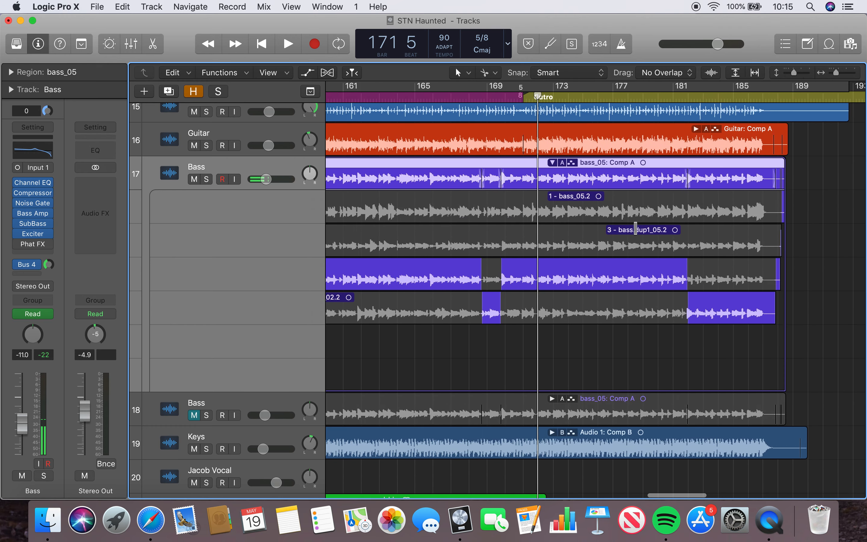
scroll("right", 3)
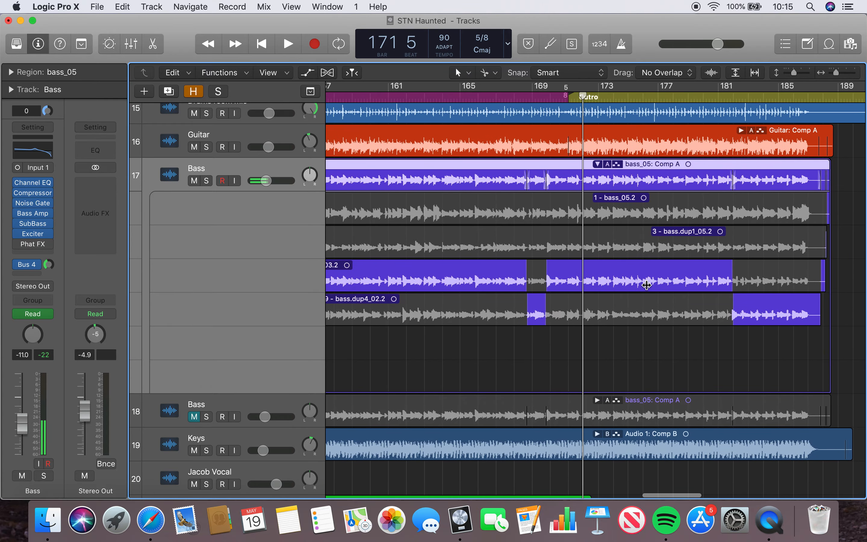
scroll("left", 3)
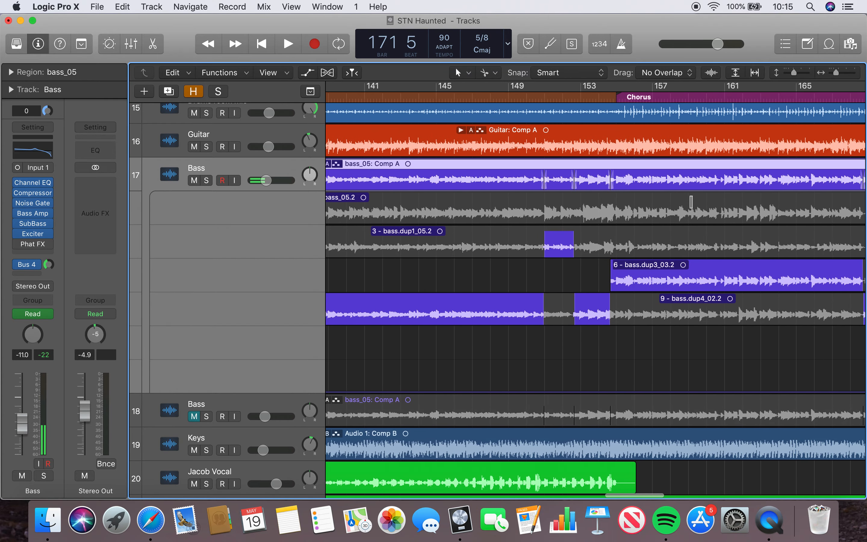
scroll("right", 3)
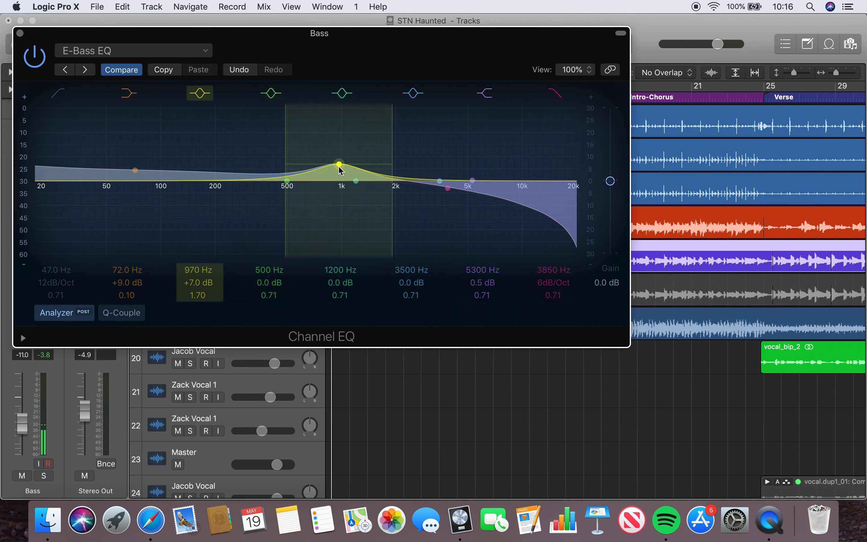
Step: Raise the Channel EQ mid boost to 1020 Hz +8 dB and switch on the low cut
left_click_drag(339, 164, 342, 163)
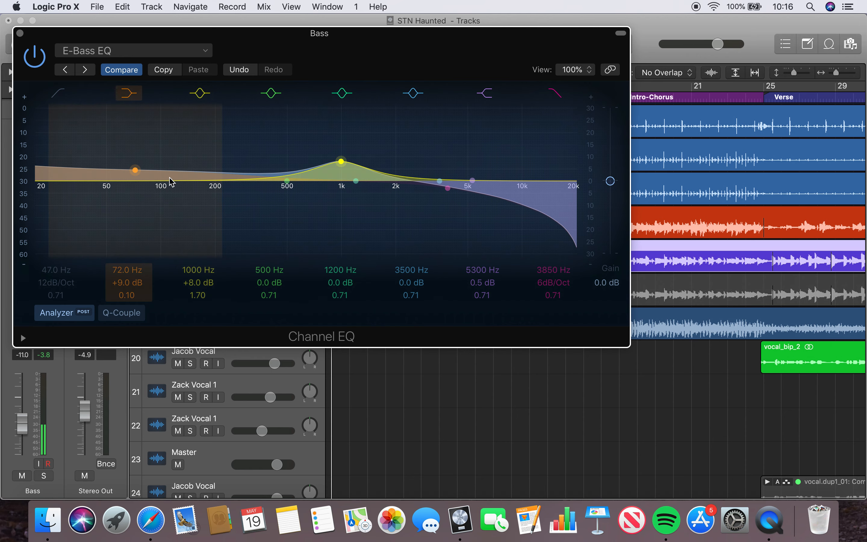
mouse_move(85, 184)
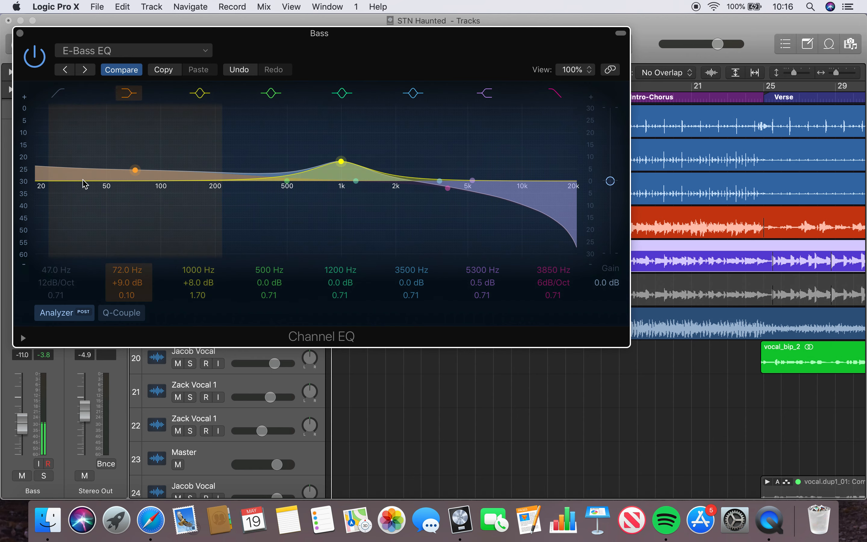
left_click(57, 92)
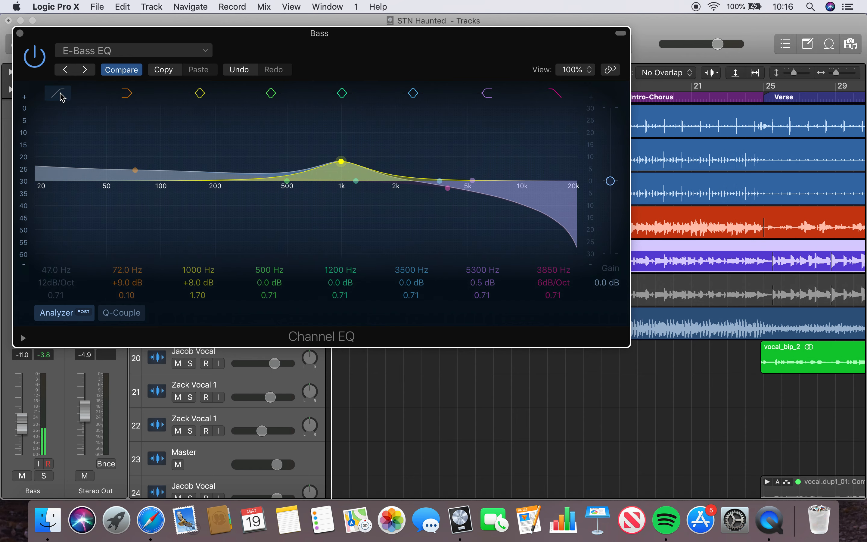
left_click(58, 92)
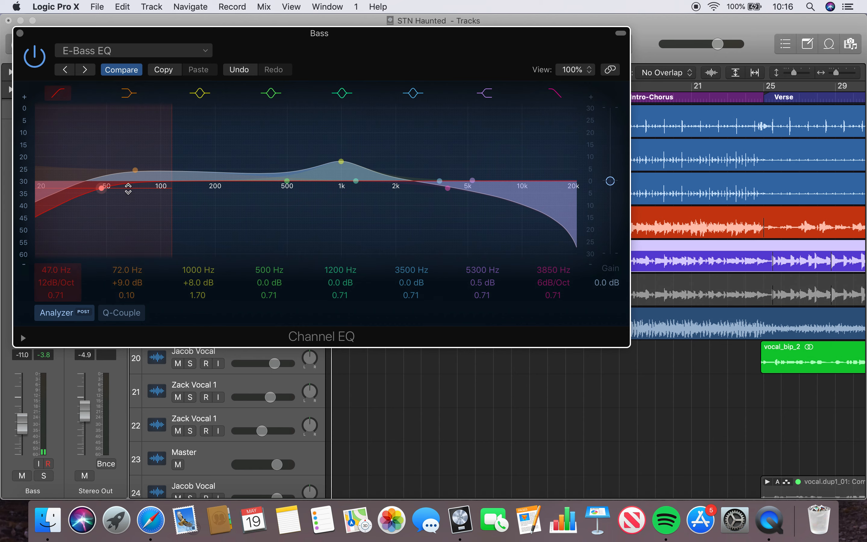
Step: Steepen the low cut to 48 dB/oct around 30.5 Hz, turn it off again, and inspect the 5300 Hz shelf
left_click_drag(127, 191, 99, 188)
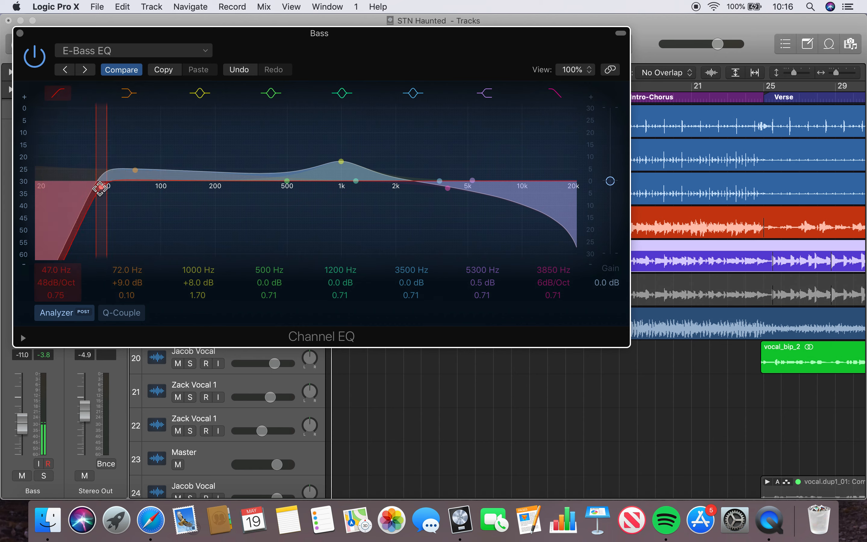
left_click_drag(101, 187, 66, 191)
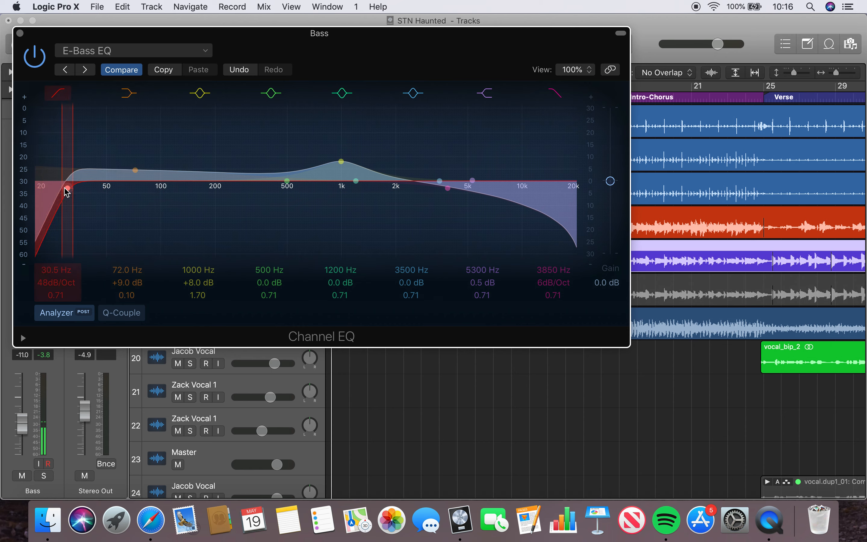
left_click_drag(65, 186, 71, 191)
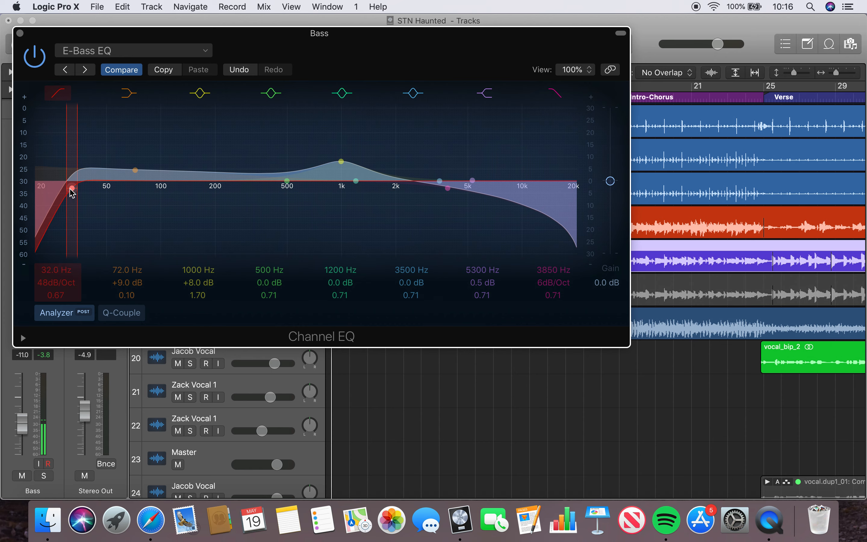
left_click_drag(71, 187, 66, 190)
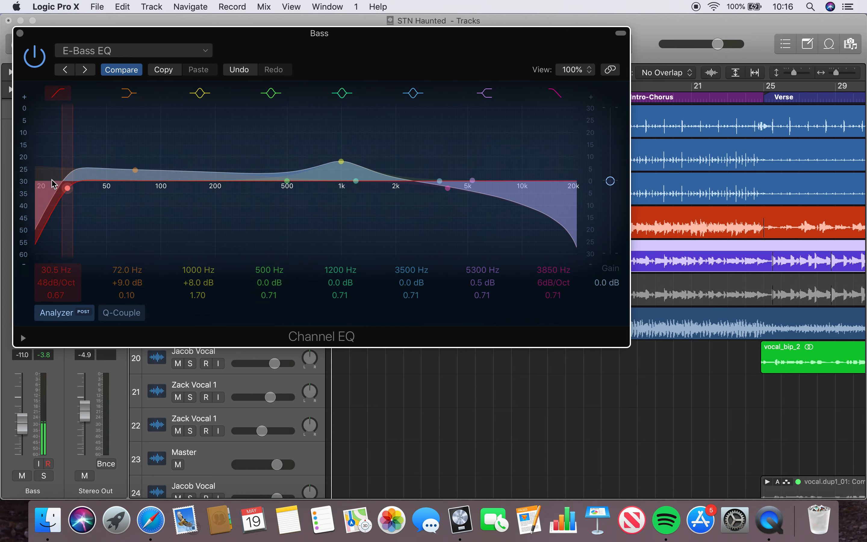
left_click(58, 92)
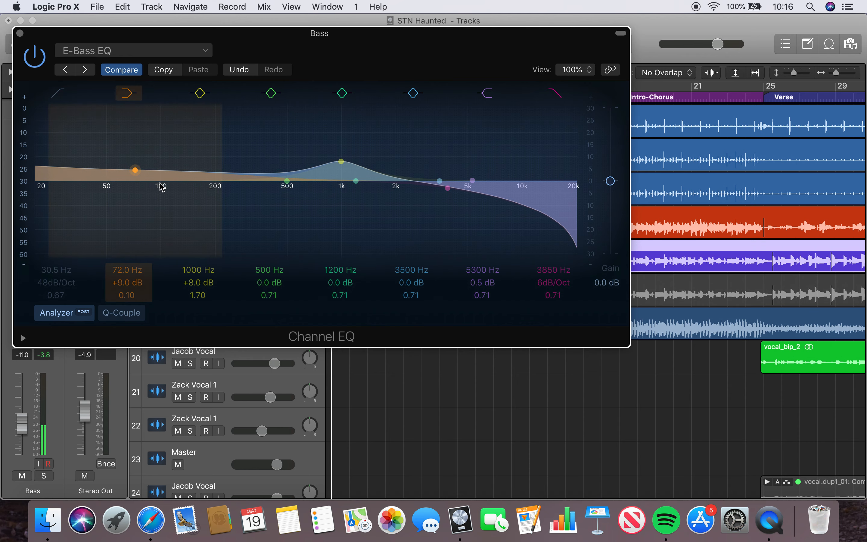
mouse_move(199, 206)
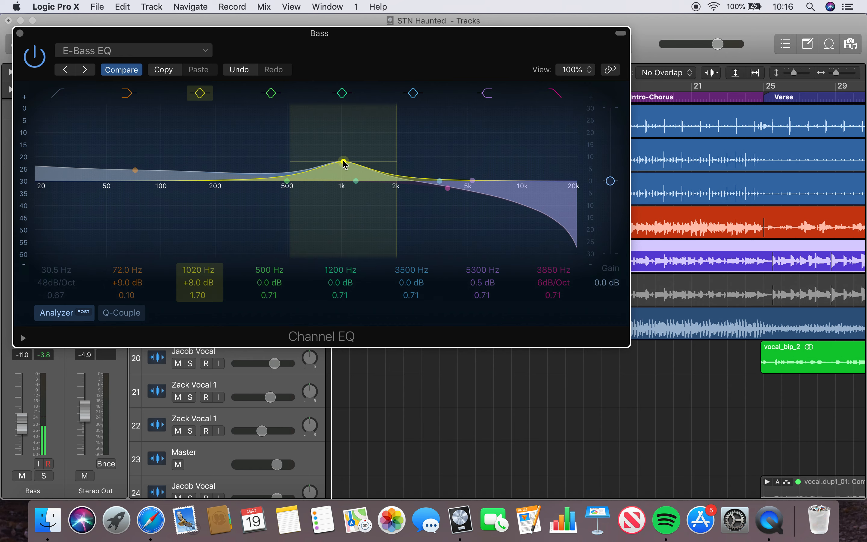
mouse_move(351, 178)
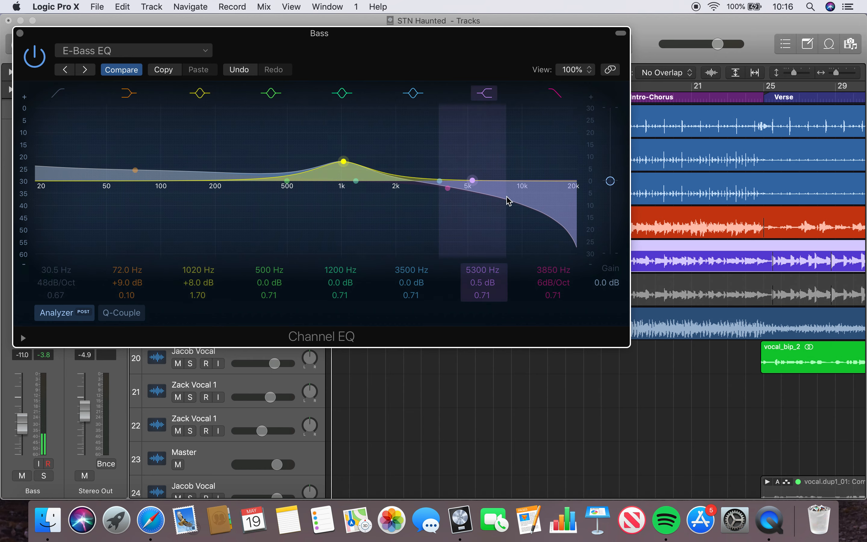
left_click(270, 93)
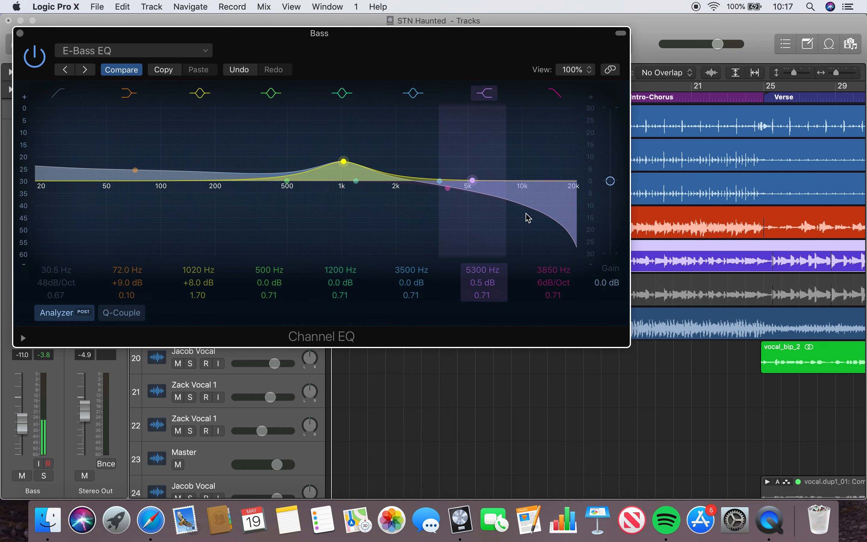
mouse_move(530, 192)
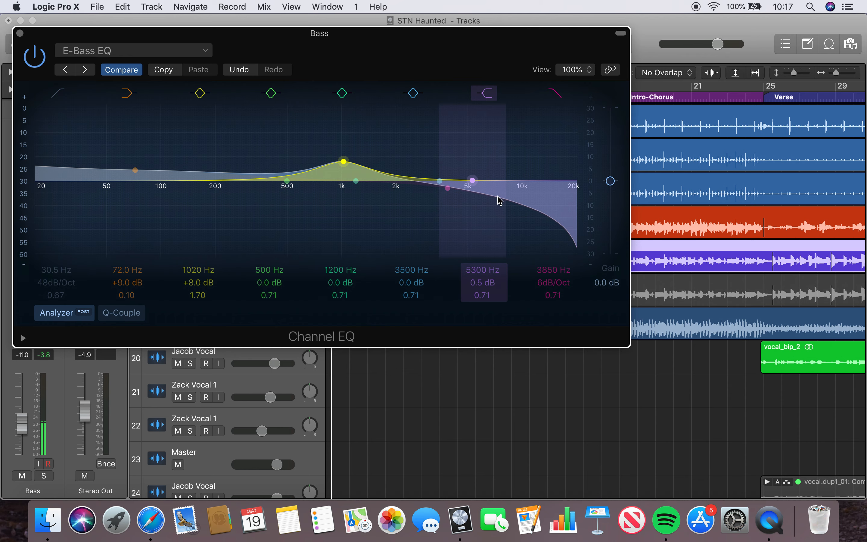
mouse_move(494, 193)
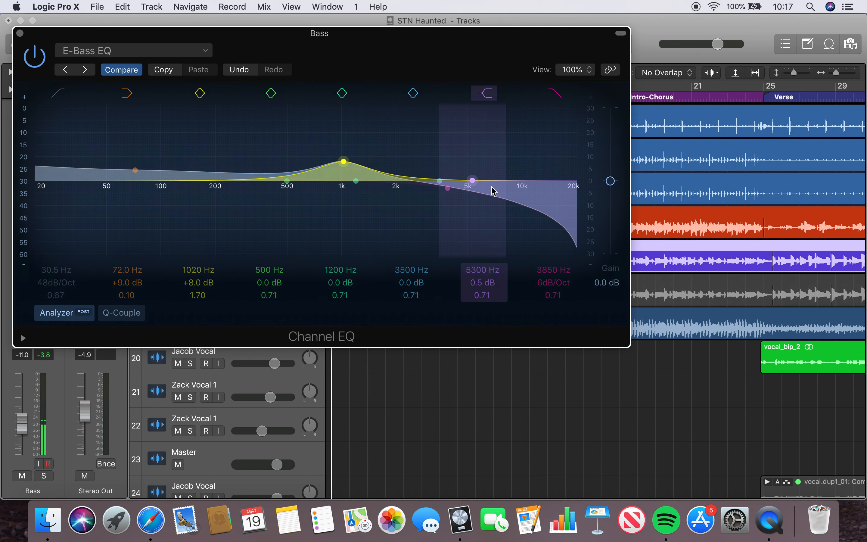
mouse_move(538, 200)
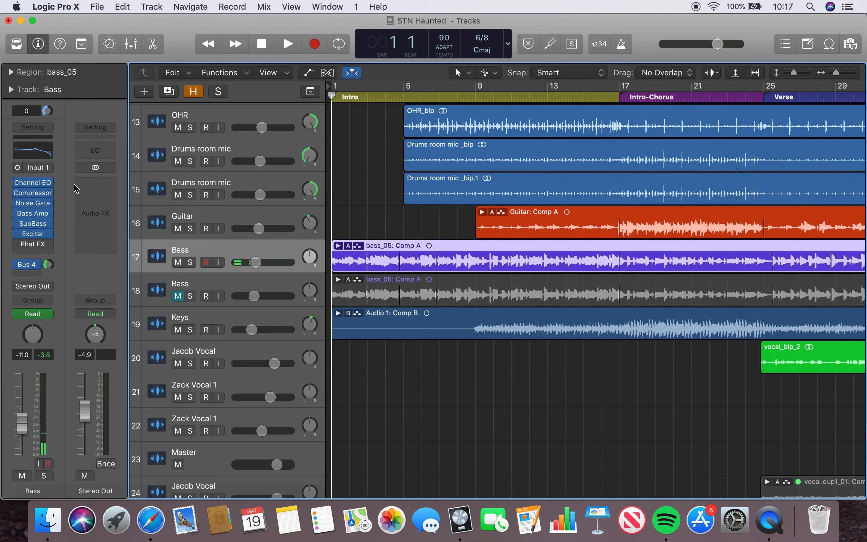
left_click(32, 203)
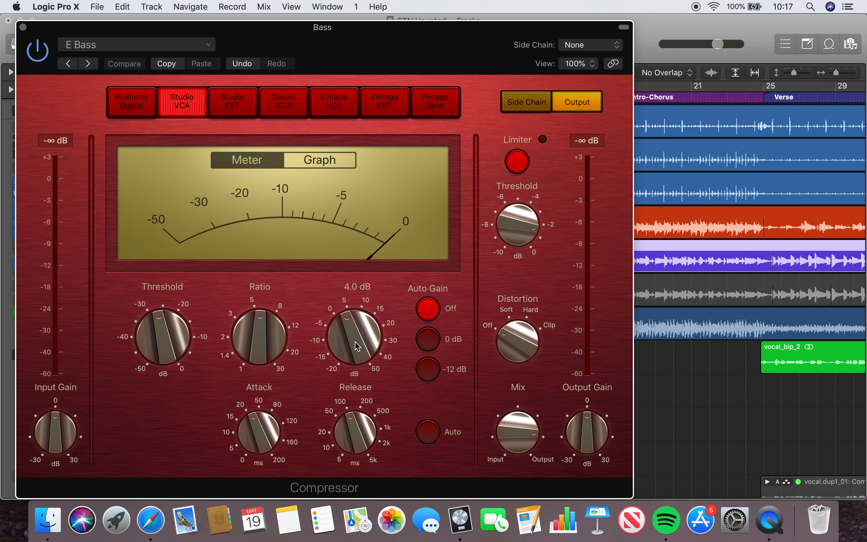
mouse_move(344, 319)
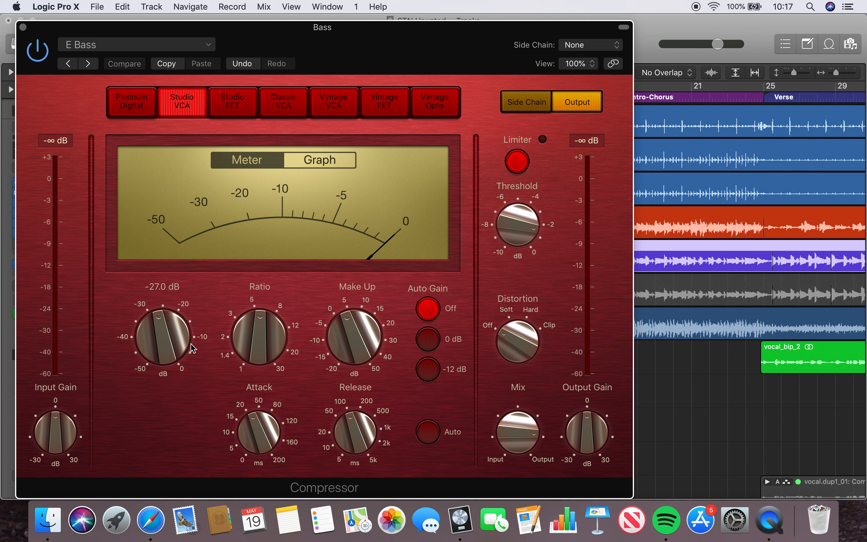
mouse_move(168, 345)
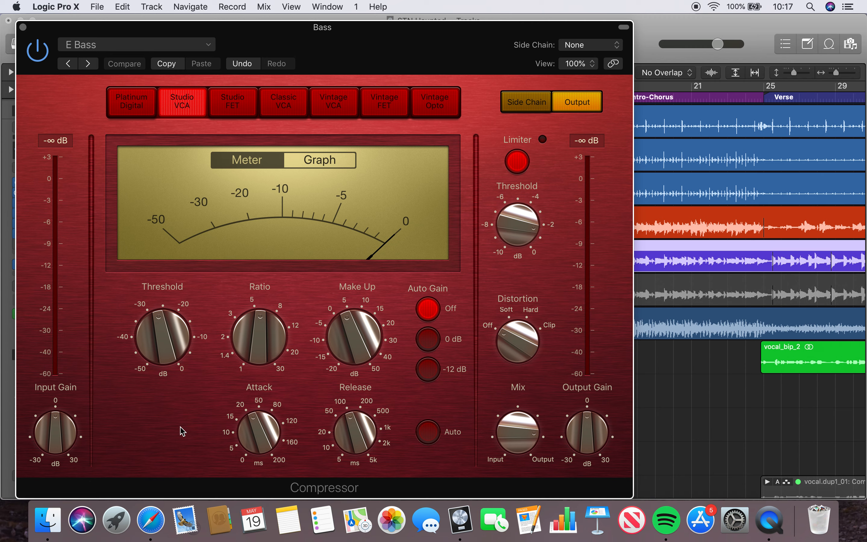
mouse_move(207, 401)
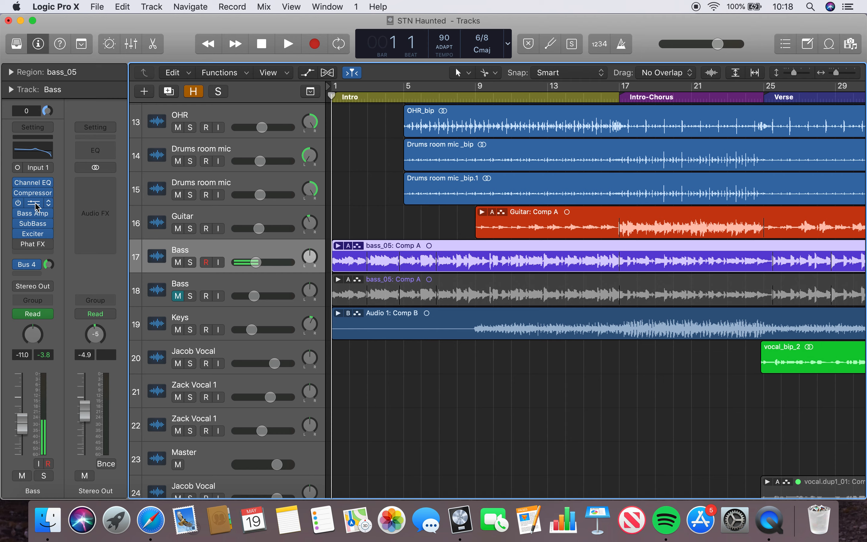
Step: Check the Noise Gate, then view the Bass Amp Designer's 70's Solid preset and its bass tone
left_click(32, 203)
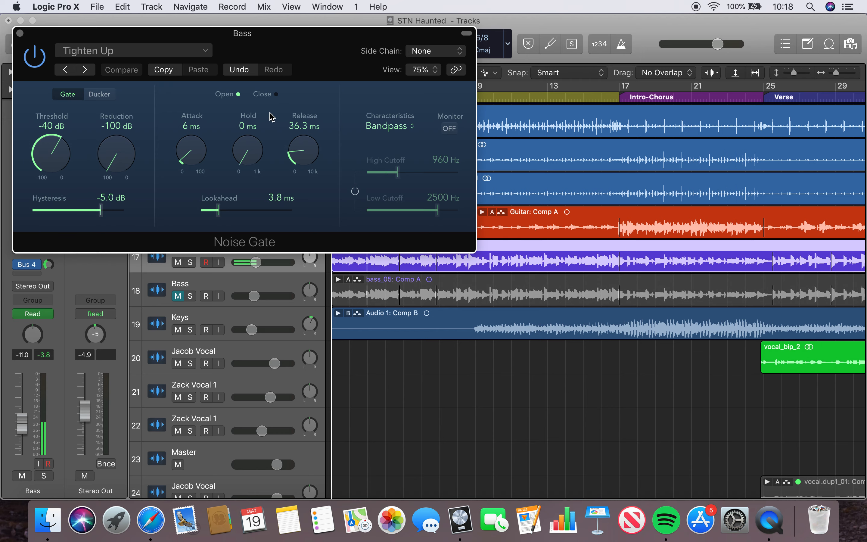
mouse_move(158, 95)
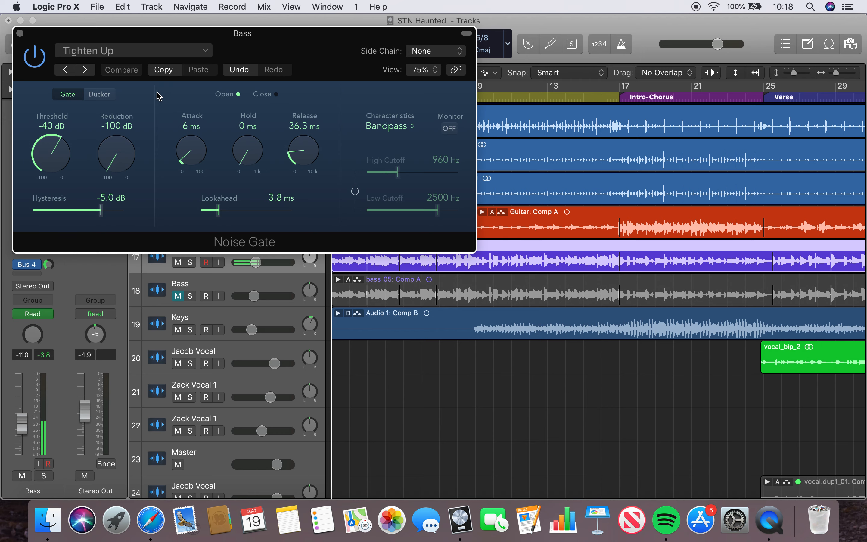
left_click(20, 33)
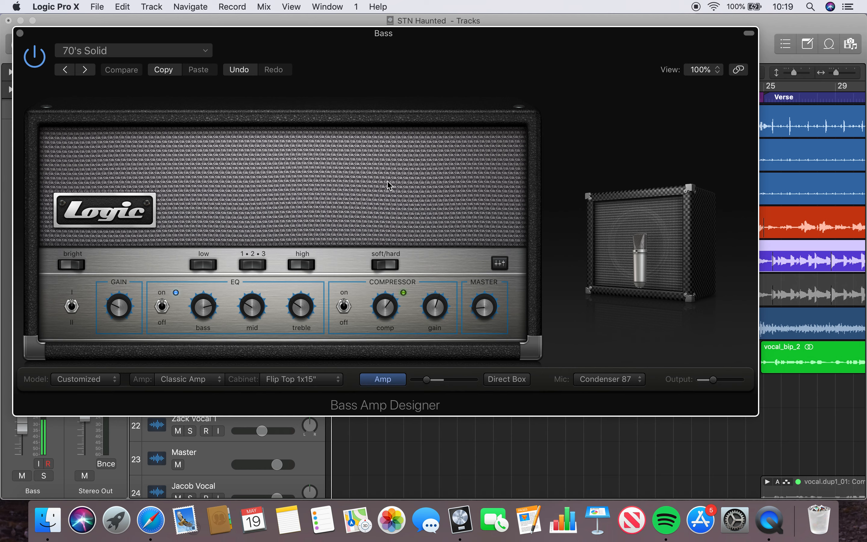
mouse_move(204, 311)
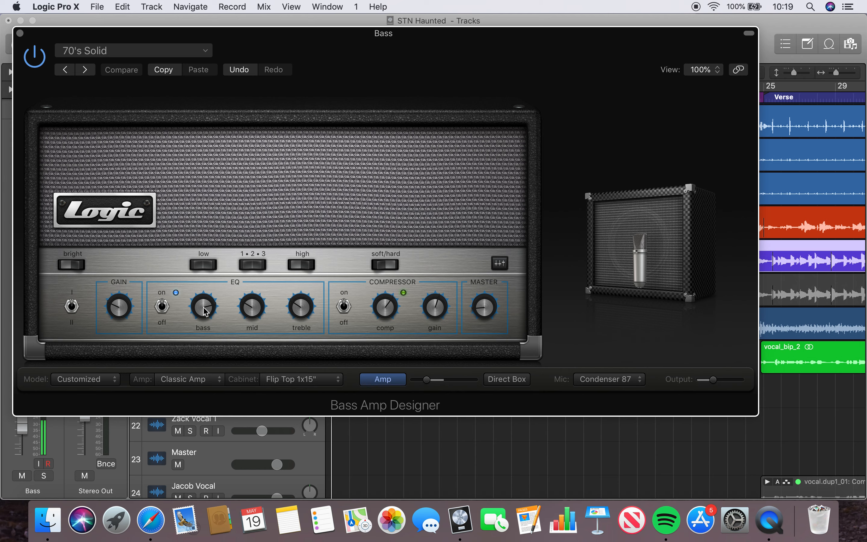
left_click(121, 69)
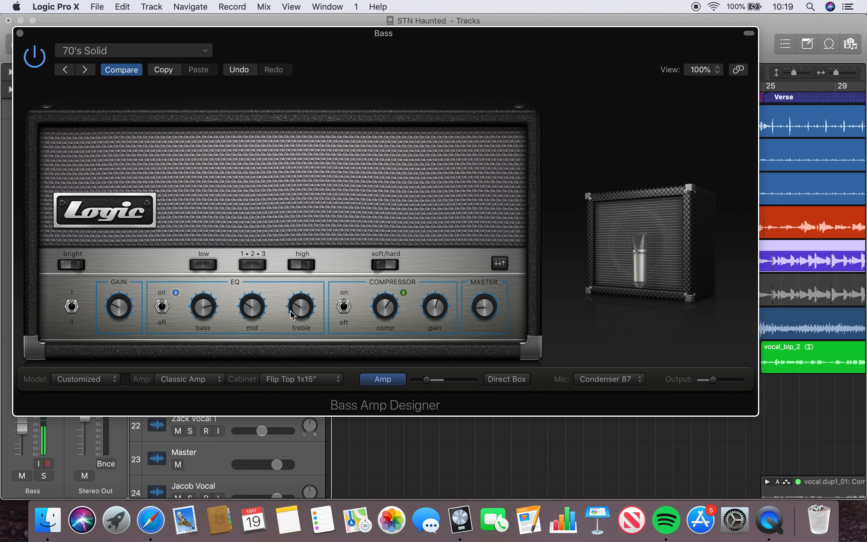
mouse_move(250, 314)
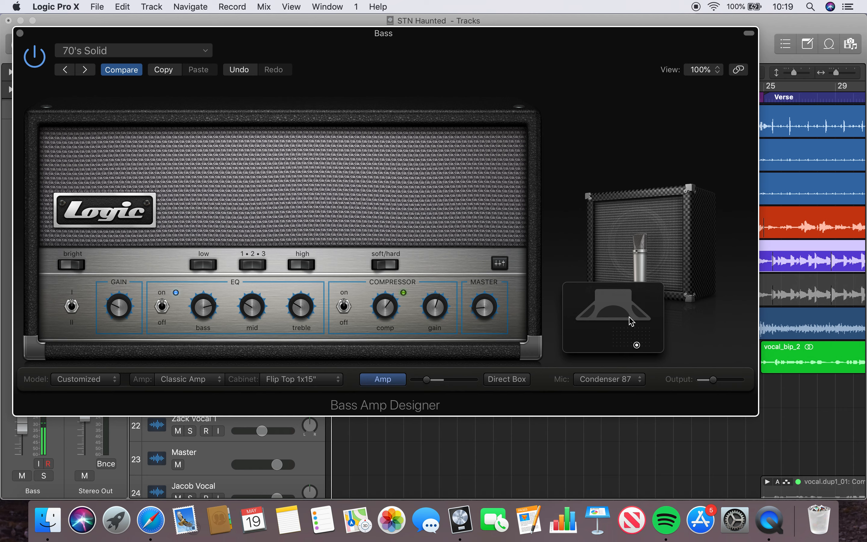
mouse_move(619, 311)
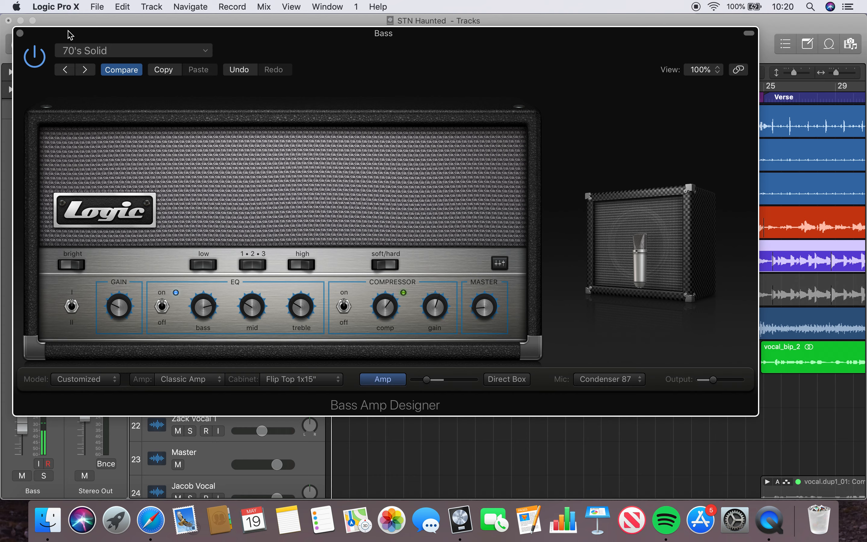
Step: Close the bass amp and take a look at the SubBass Bass Booster preset
left_click(21, 33)
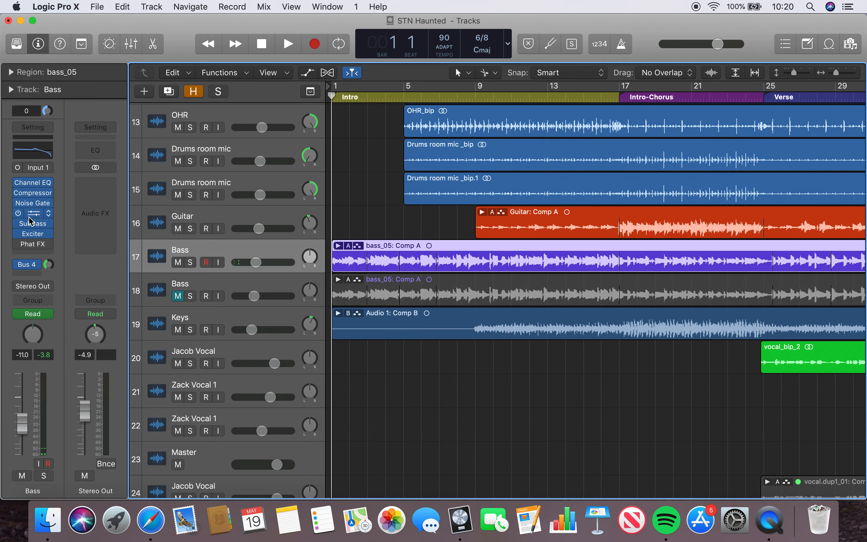
left_click(31, 224)
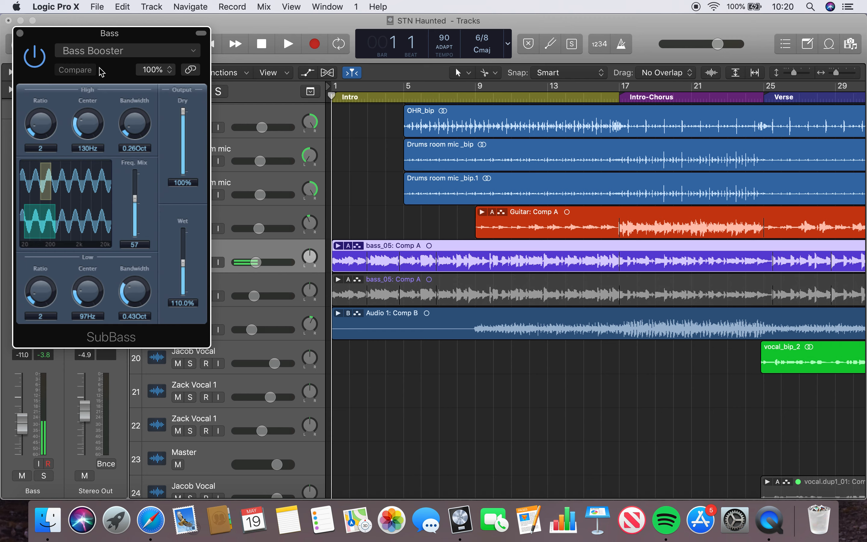
left_click(21, 33)
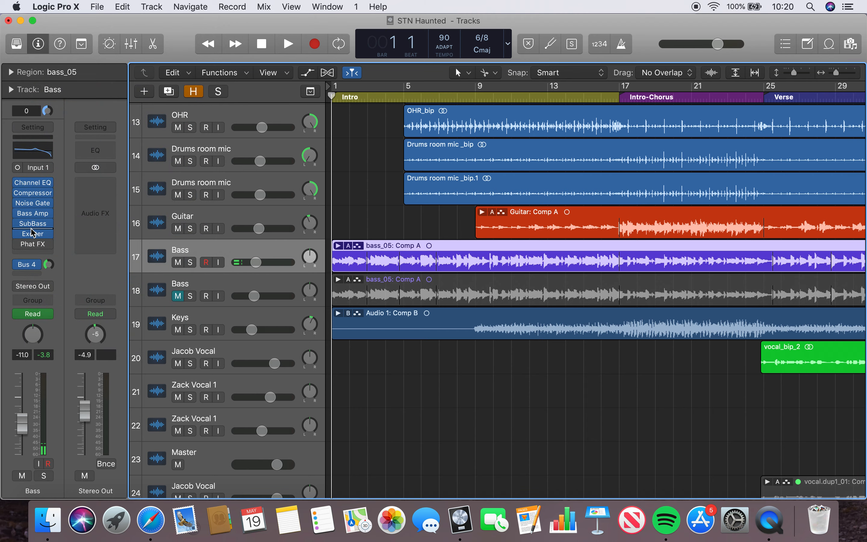
Step: Show the Exciter's Add Silver preset with harmonics at +158%
left_click(32, 233)
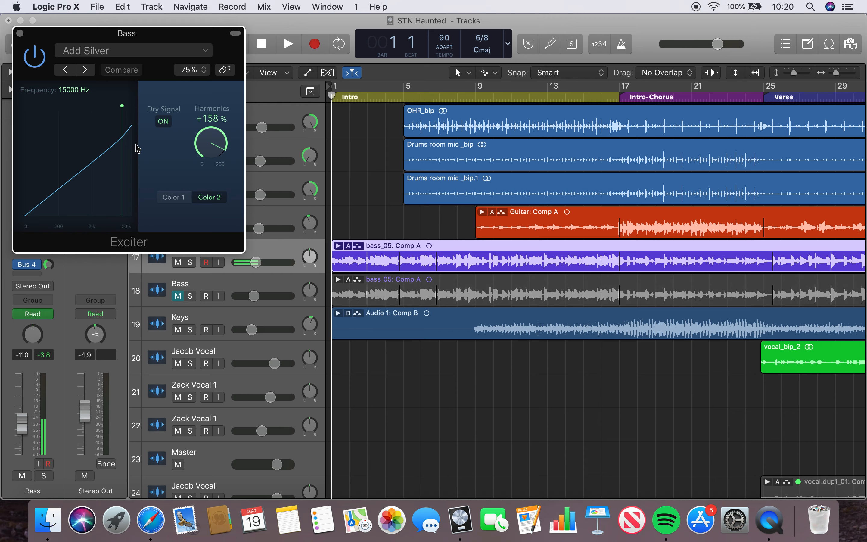
mouse_move(178, 138)
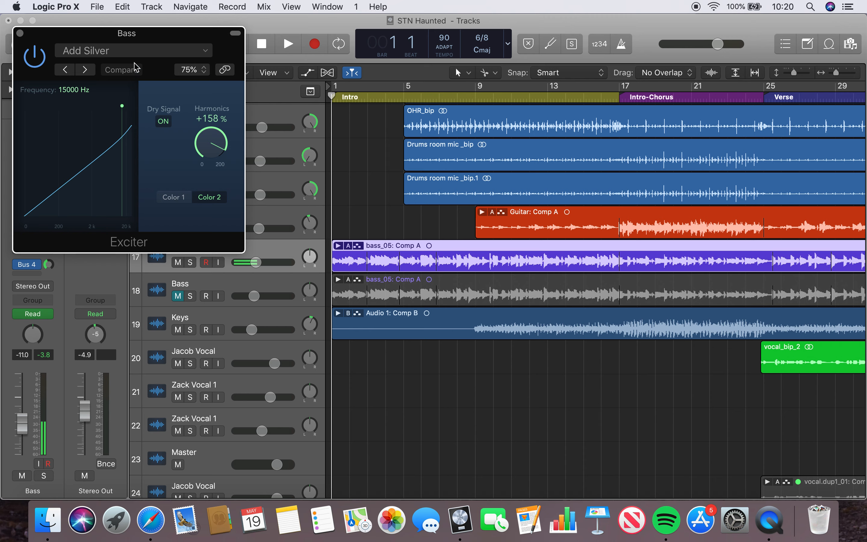
mouse_move(160, 75)
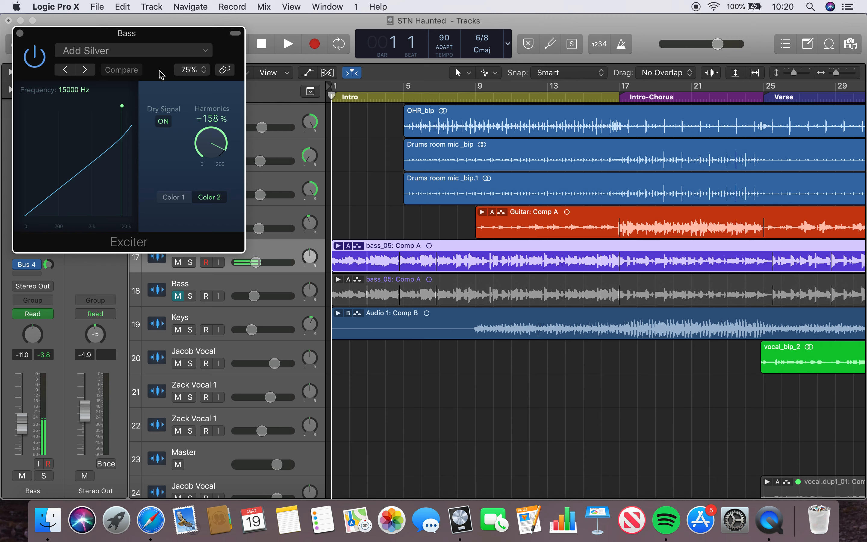
Step: Close the Exciter window before reviewing Phat FX again
left_click(20, 33)
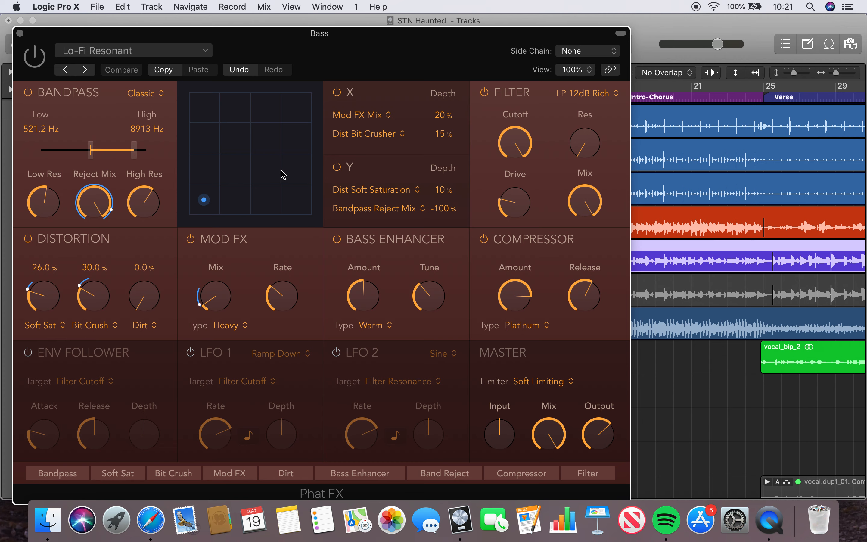
mouse_move(384, 107)
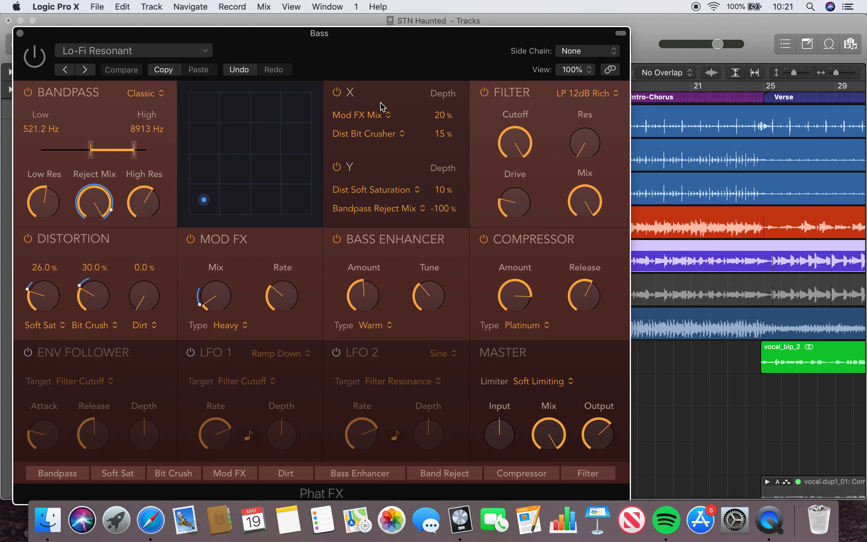
mouse_move(54, 50)
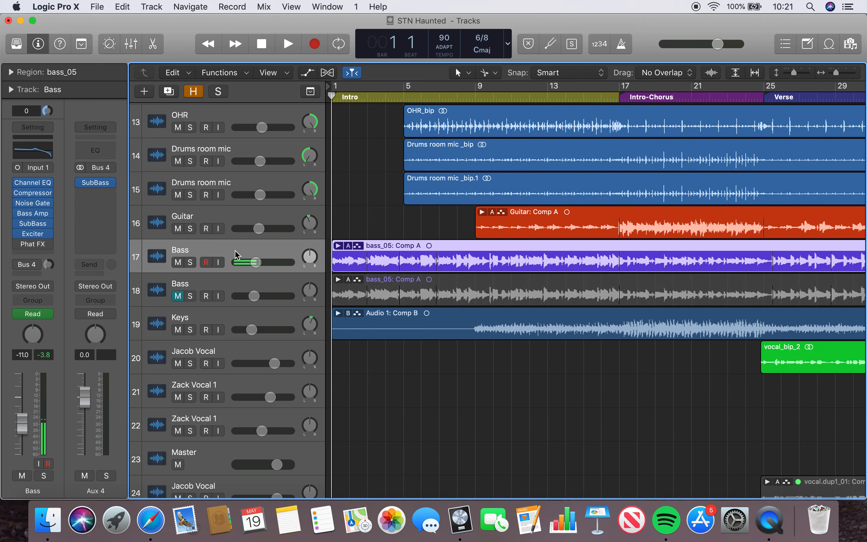
Step: Nudge the Bass volume slider up near -1.8 dB, then settle it at -12.6 dB
left_click_drag(253, 262, 271, 262)
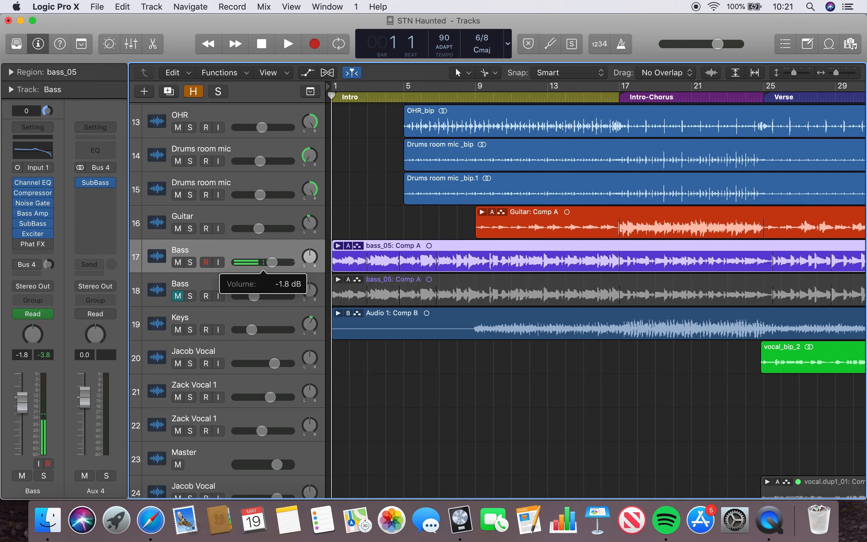
left_click_drag(264, 262, 271, 262)
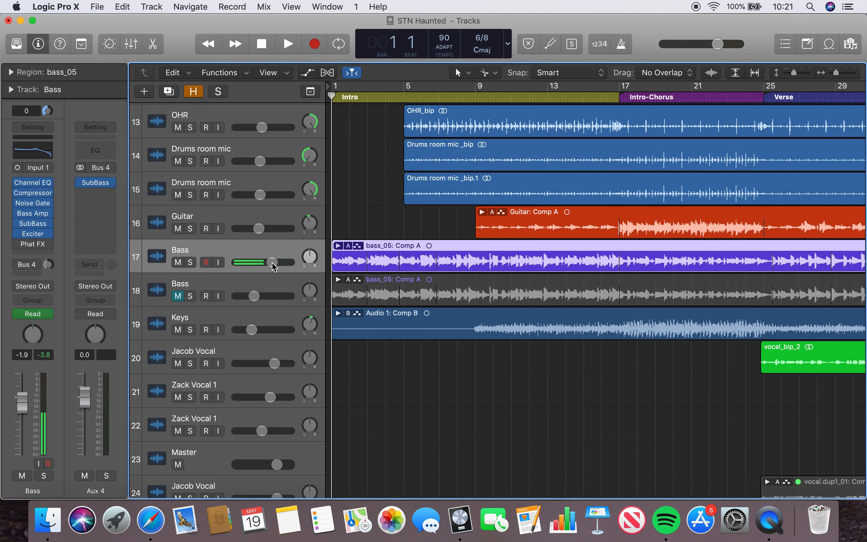
mouse_move(370, 235)
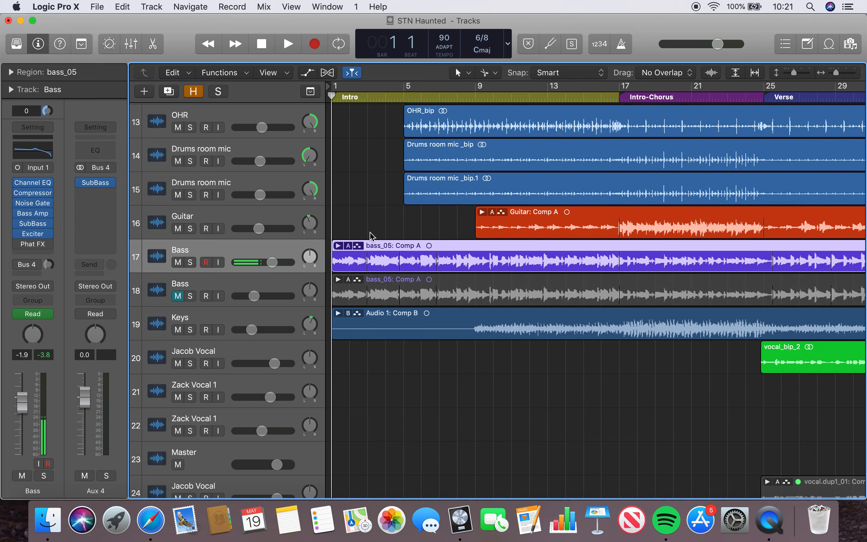
left_click_drag(271, 262, 257, 262)
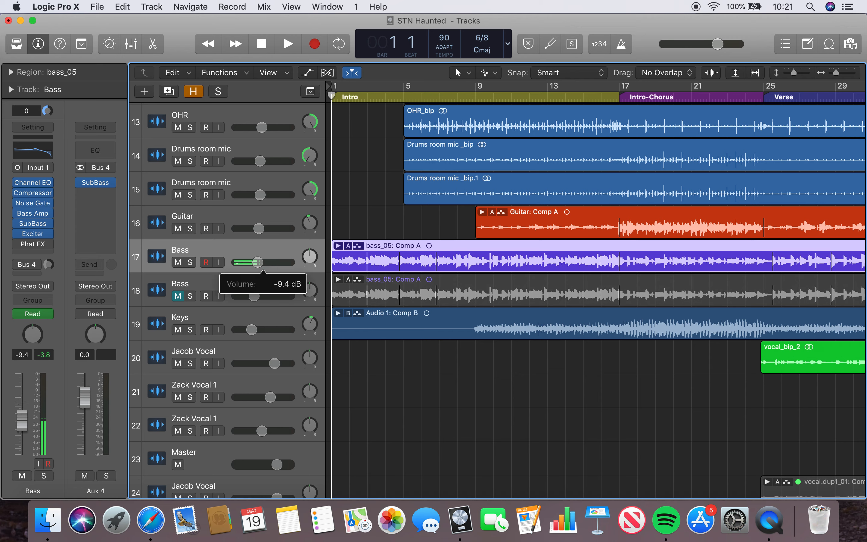
left_click_drag(260, 263, 252, 263)
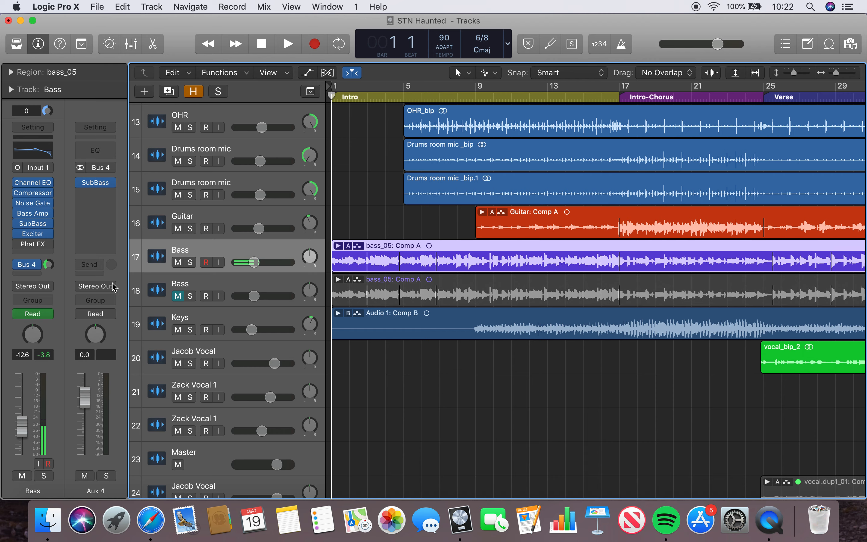
mouse_move(455, 253)
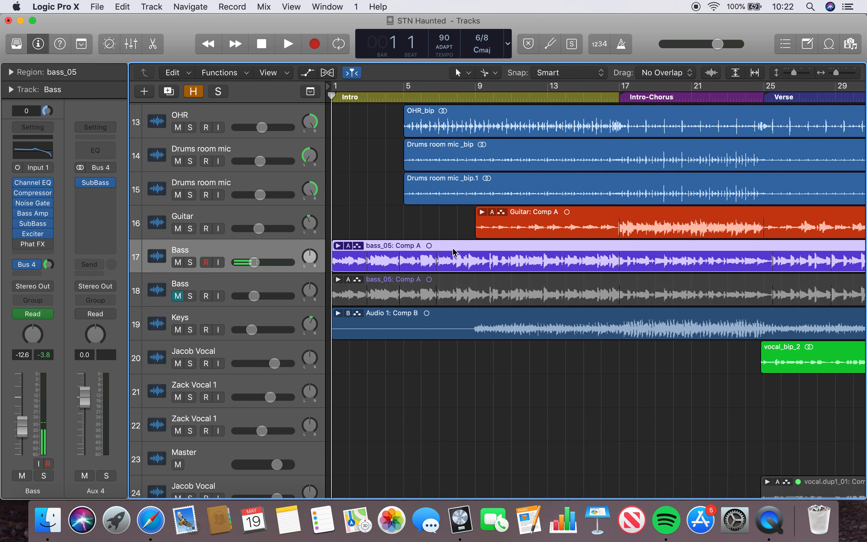
scroll("right", 3)
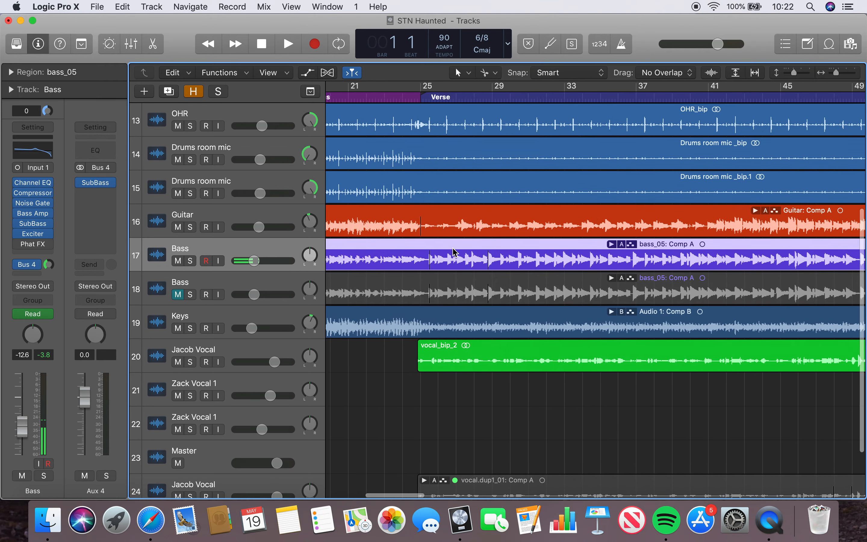
scroll("left", 3)
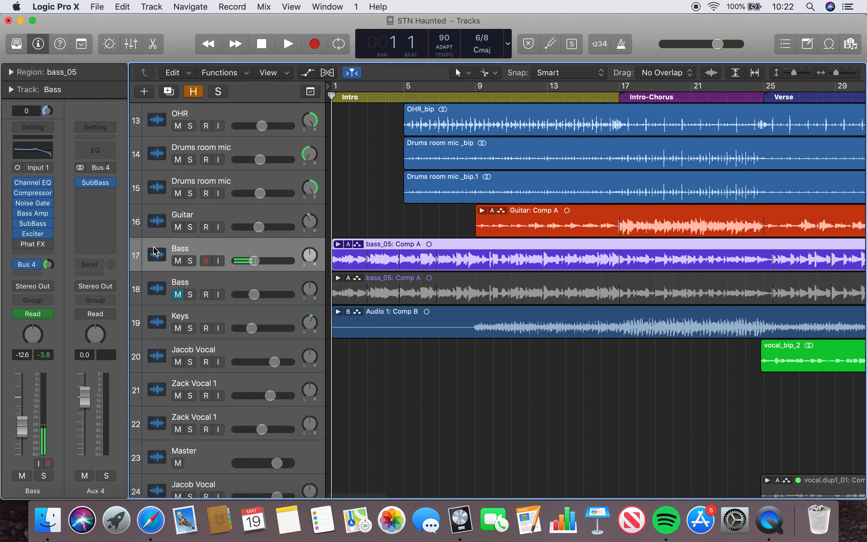
mouse_move(221, 280)
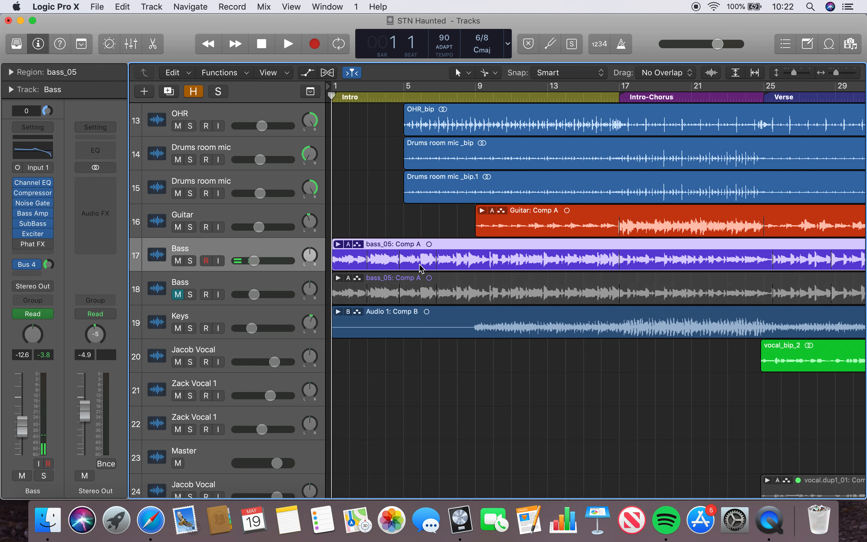
scroll("right", 3)
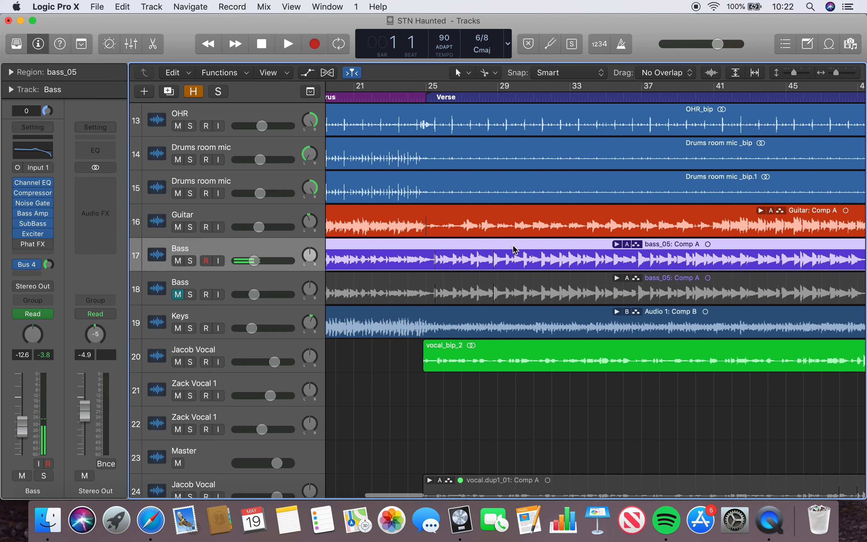
scroll("left", 3)
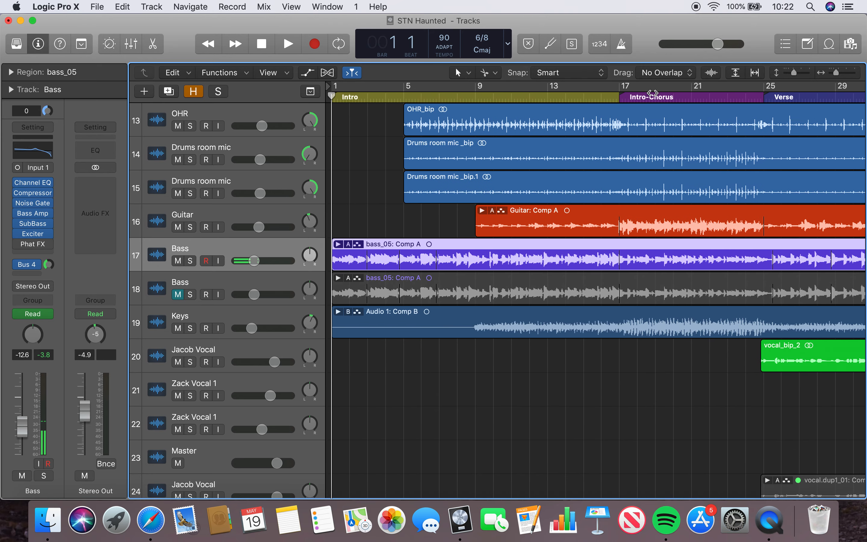